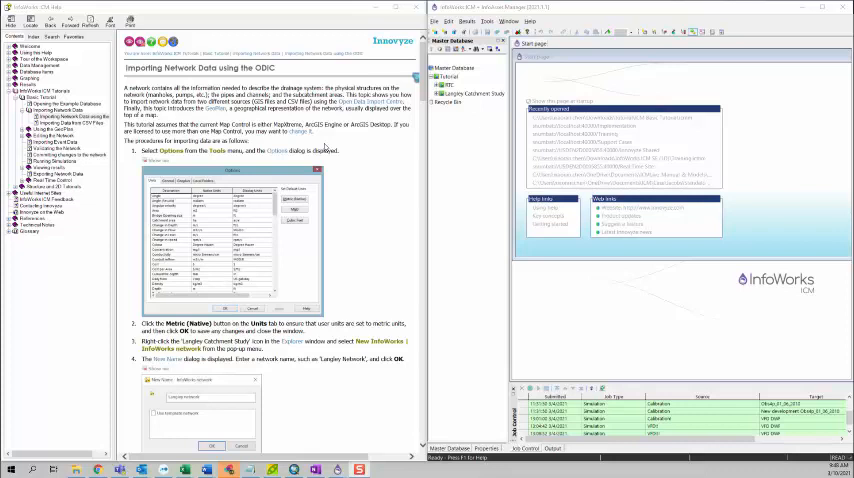
pyautogui.moveTo(324, 148)
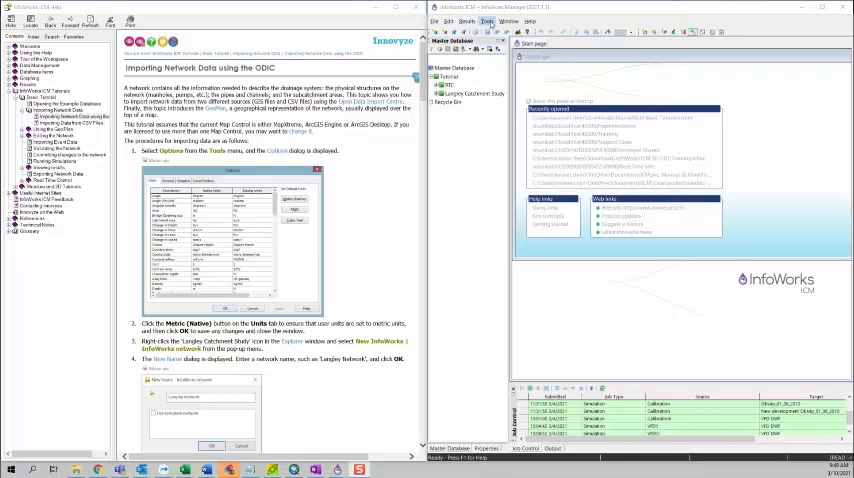
# Step: Set all user units to Metric (Native) in Options and confirm
pyautogui.click(488, 20)
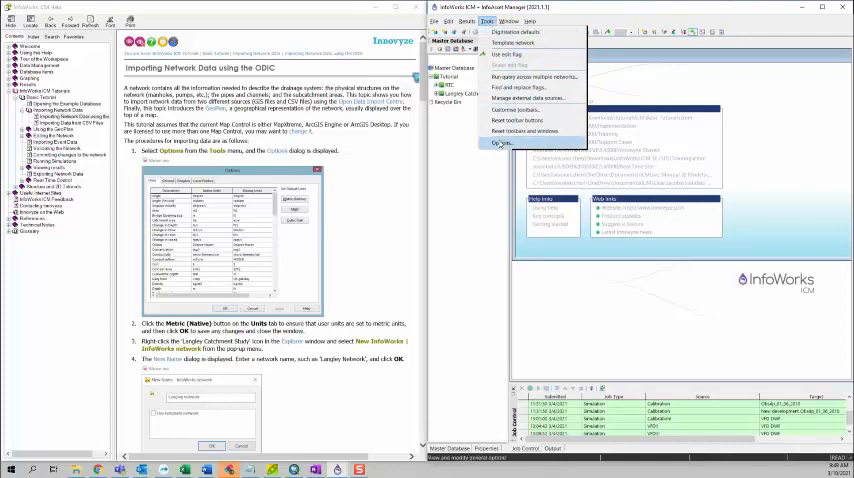
pyautogui.click(504, 142)
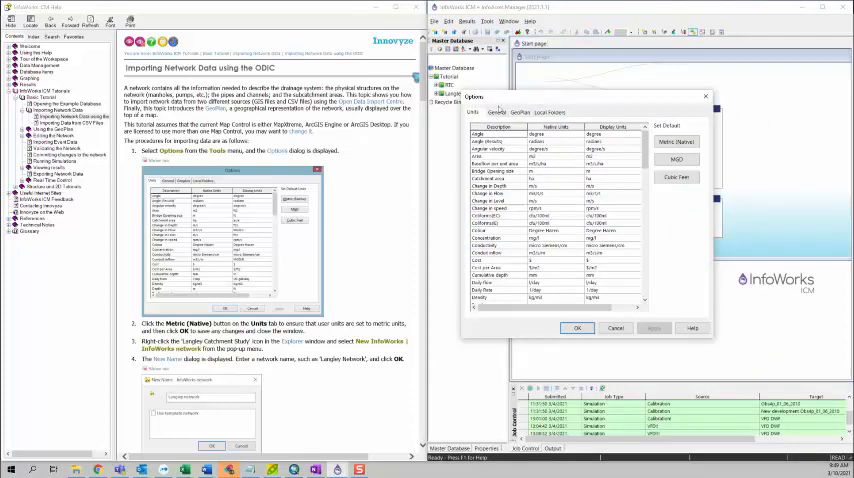
pyautogui.click(676, 142)
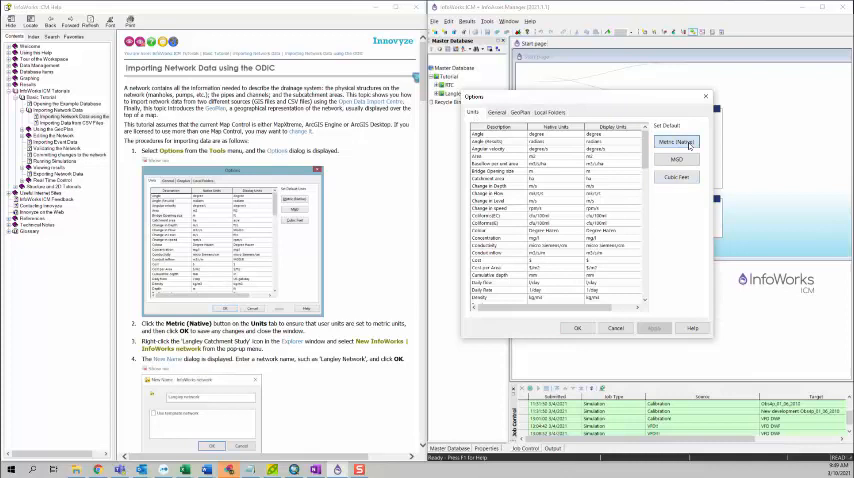
pyautogui.click(676, 140)
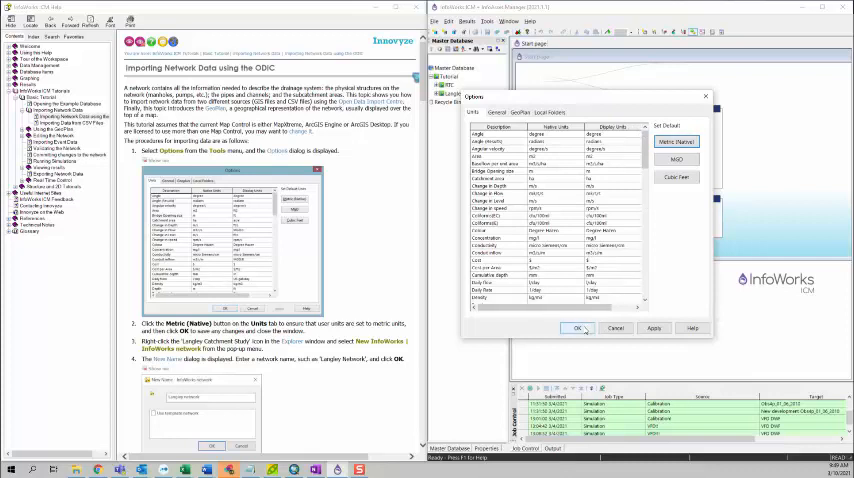
pyautogui.click(580, 328)
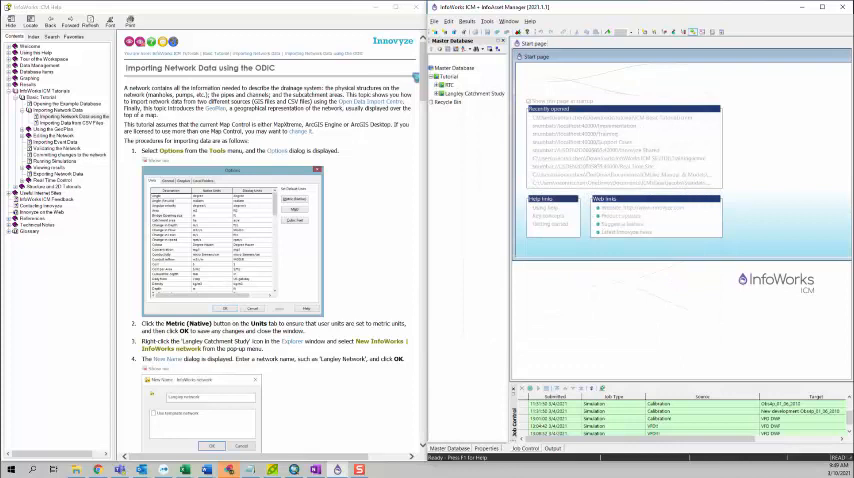
# Step: Create a new InfoWorks network in the master database named 'Langley Network'
pyautogui.scroll(-3)
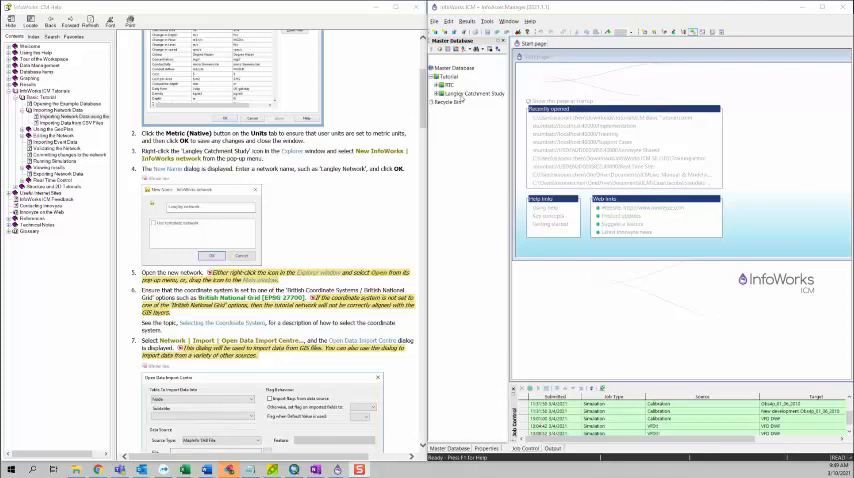
pyautogui.click(478, 92)
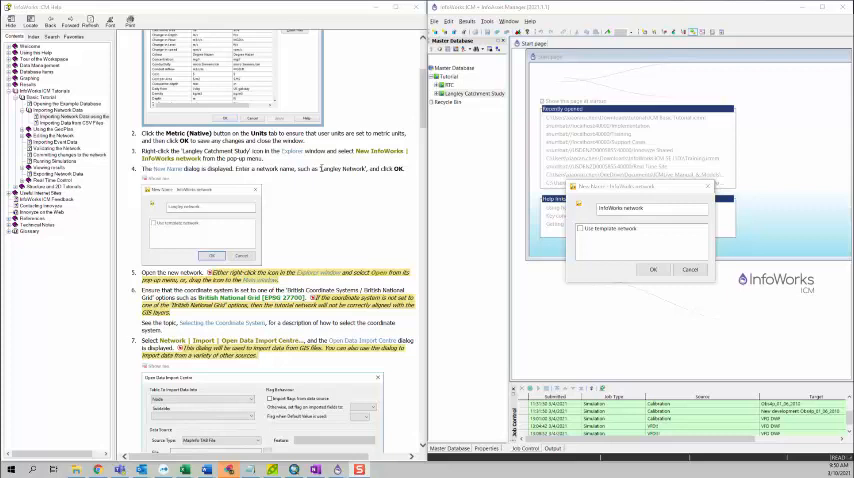
pyautogui.doubleClick(342, 168)
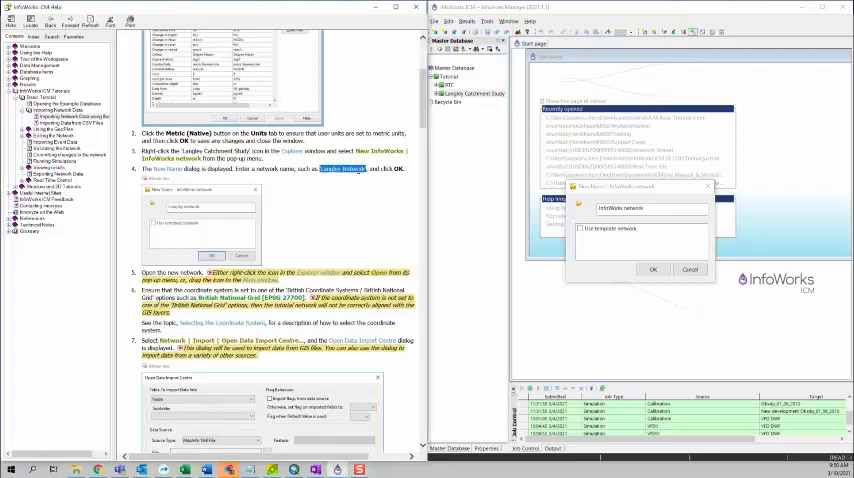
pyautogui.click(650, 208)
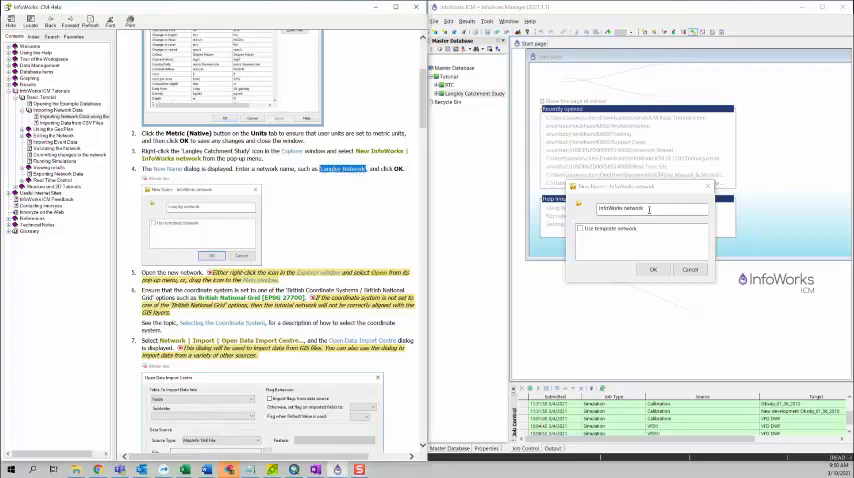
pyautogui.write("Langley Network'")
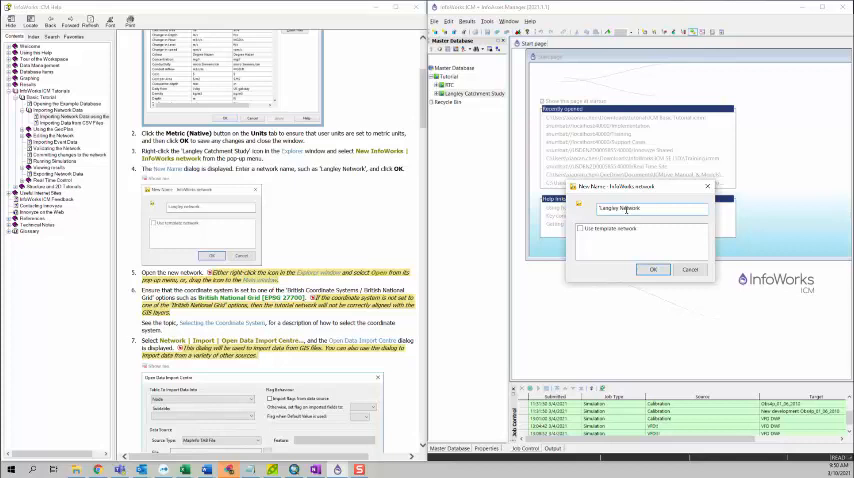
pyautogui.click(652, 268)
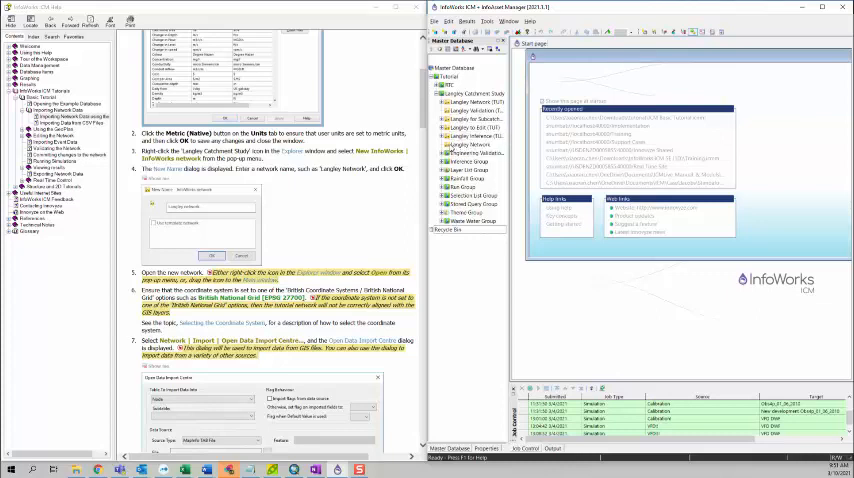
# Step: Open the Langley Network from the Explorer tree in a GeoPlan window
pyautogui.click(470, 144)
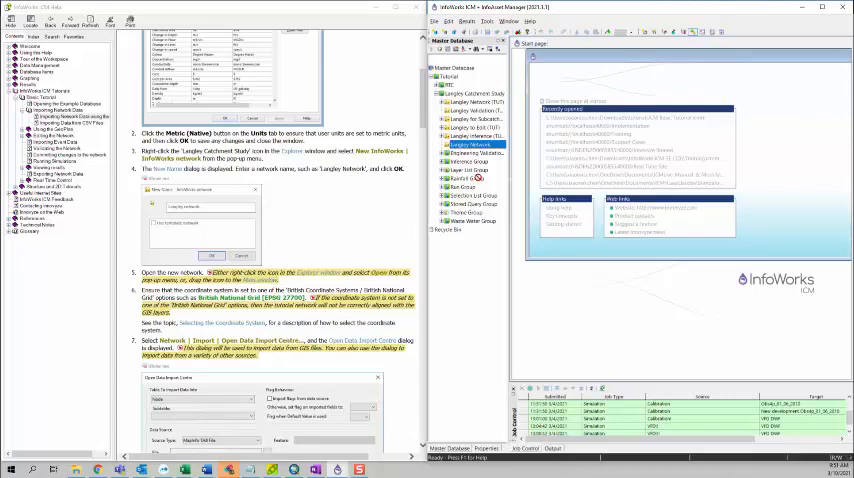
pyautogui.rightClick(470, 144)
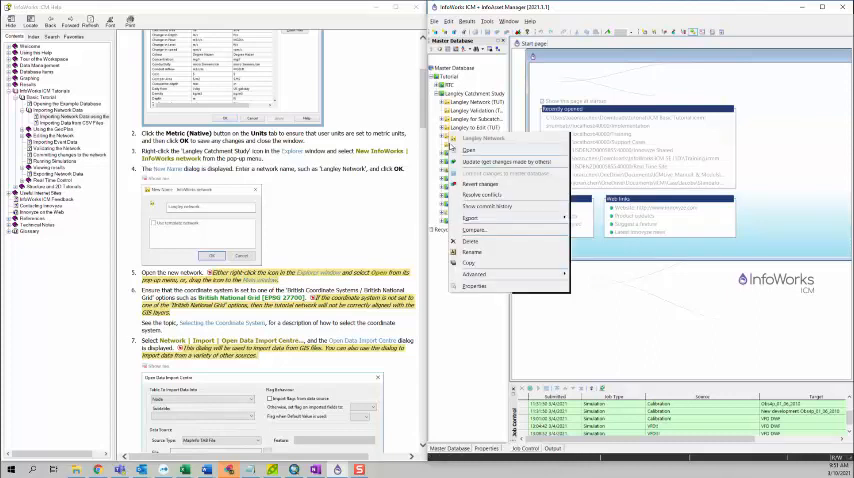
pyautogui.moveTo(468, 150)
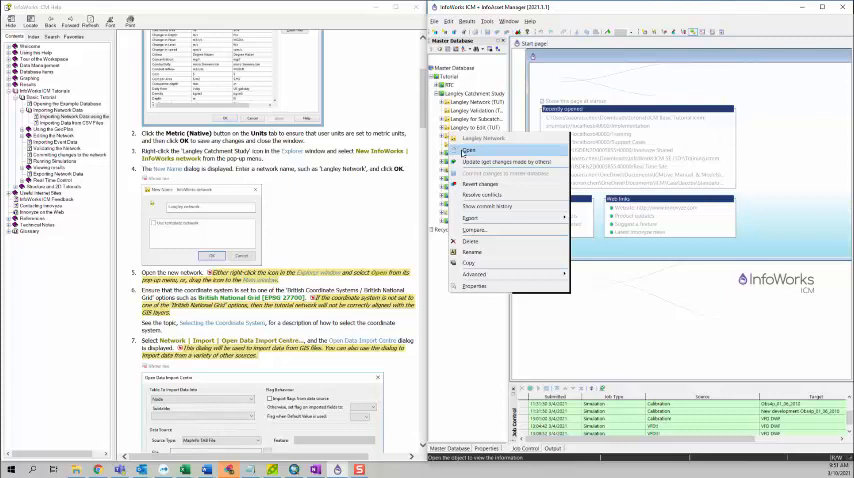
pyautogui.click(468, 152)
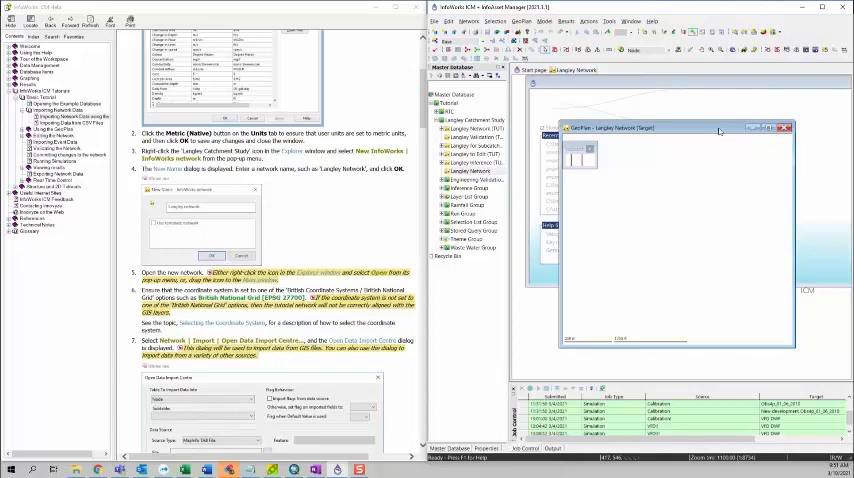
pyautogui.moveTo(580, 128)
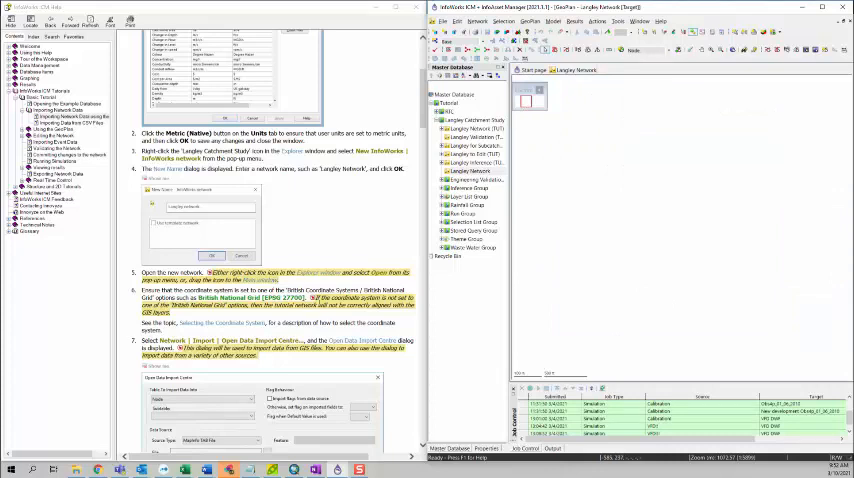
pyautogui.scroll(-3)
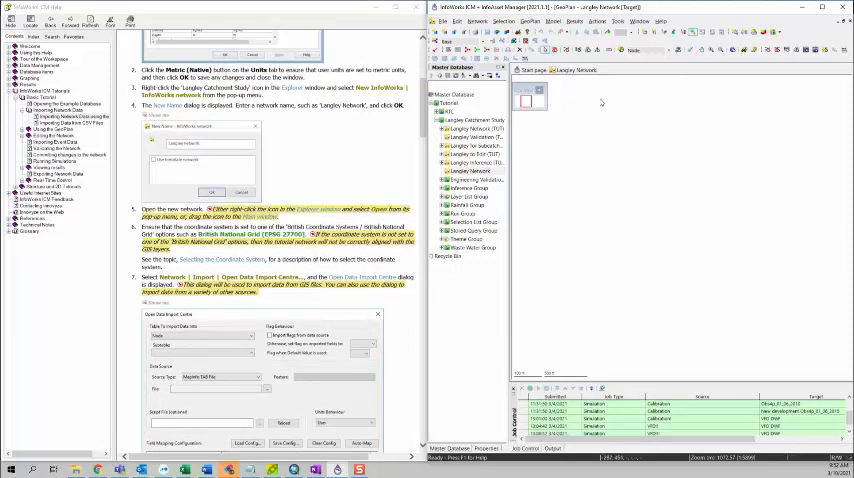
# Step: Choose the Map Control on the GeoPlan options and confirm
pyautogui.click(618, 20)
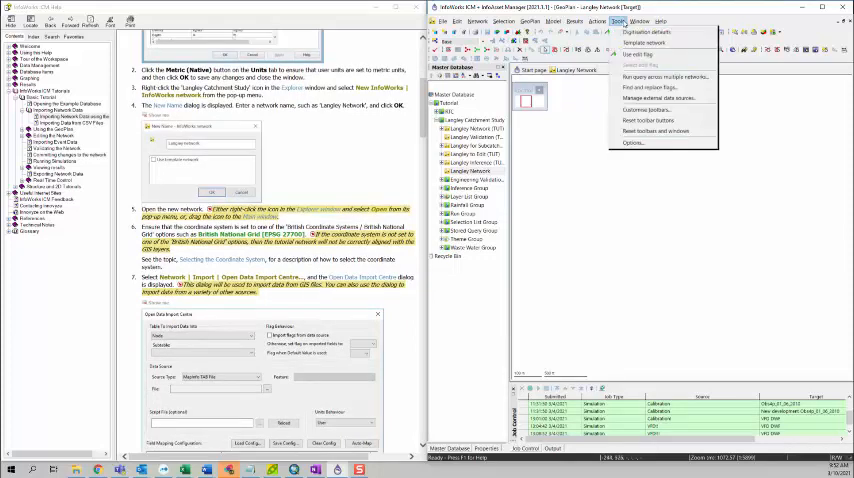
pyautogui.click(632, 142)
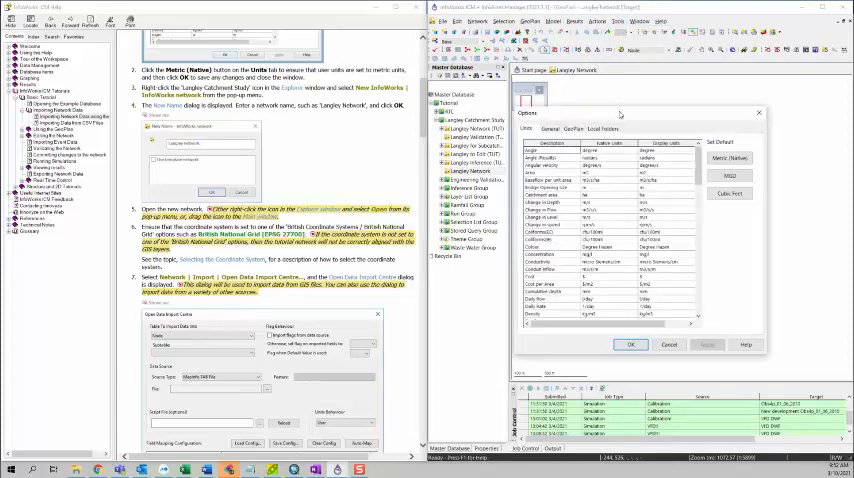
pyautogui.click(562, 104)
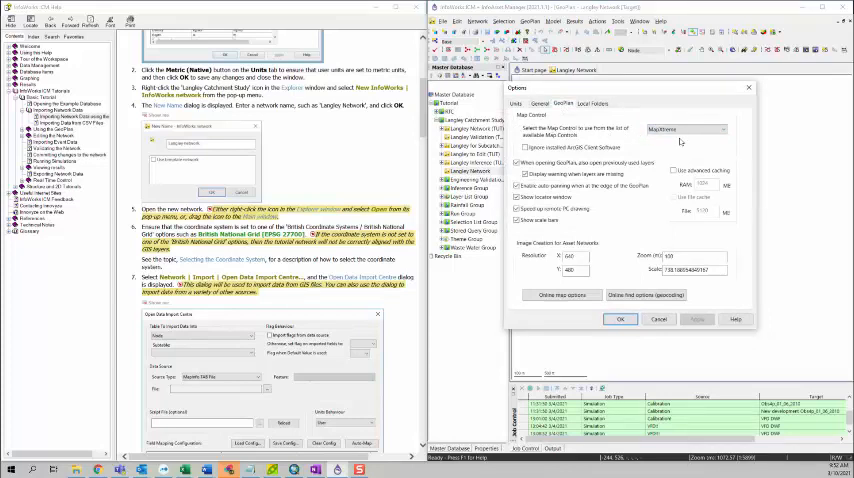
pyautogui.click(684, 128)
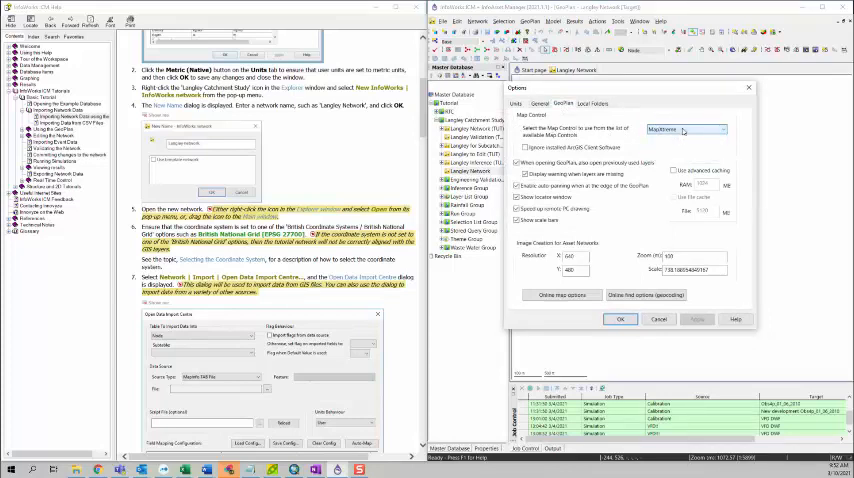
pyautogui.click(684, 128)
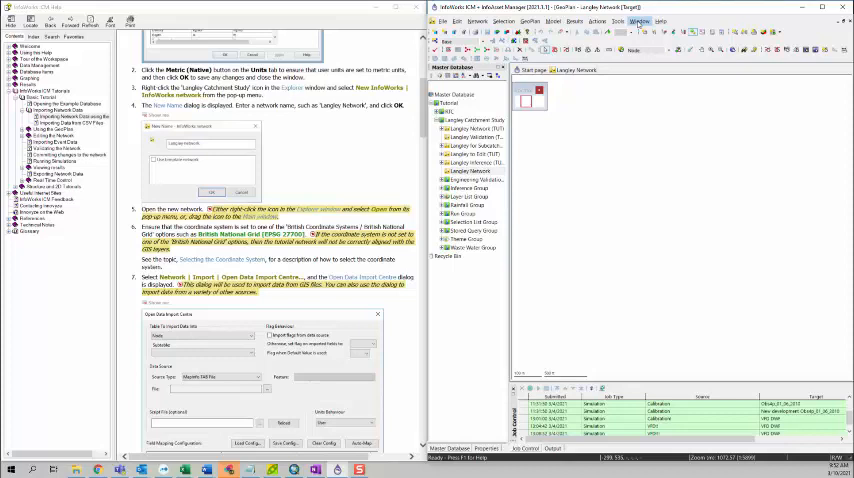
# Step: Review the working folder settings and close them unchanged
pyautogui.click(618, 20)
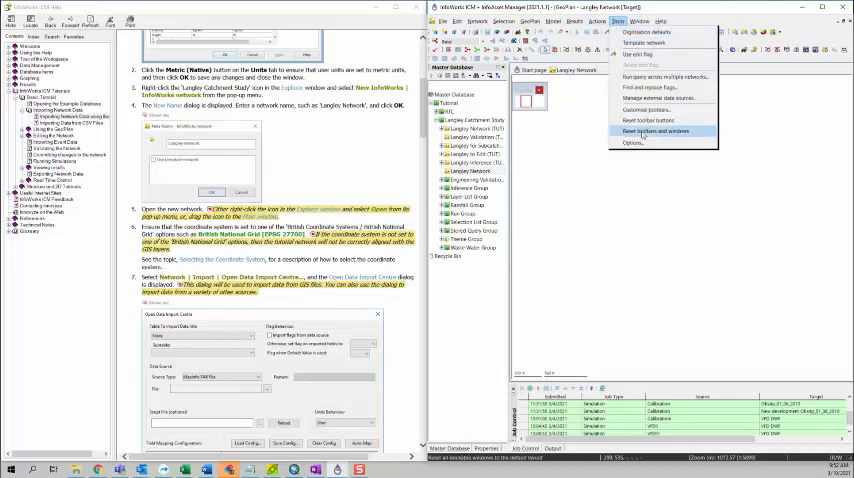
pyautogui.click(636, 144)
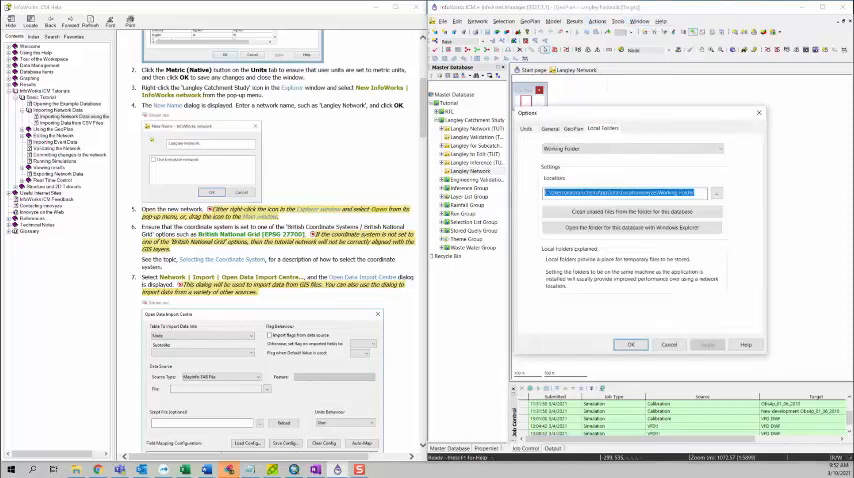
pyautogui.click(550, 128)
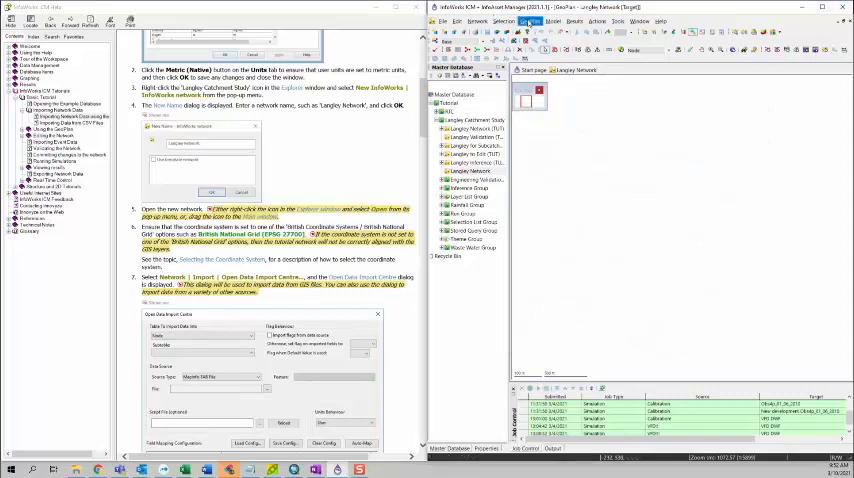
# Step: Set the network coordinate system to British National Grid (EPSG:27700) by searching 'british'
pyautogui.click(532, 20)
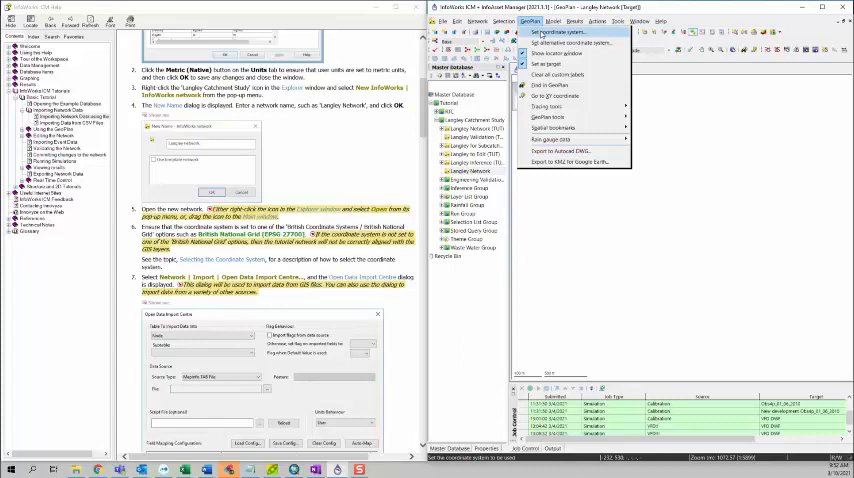
pyautogui.click(560, 32)
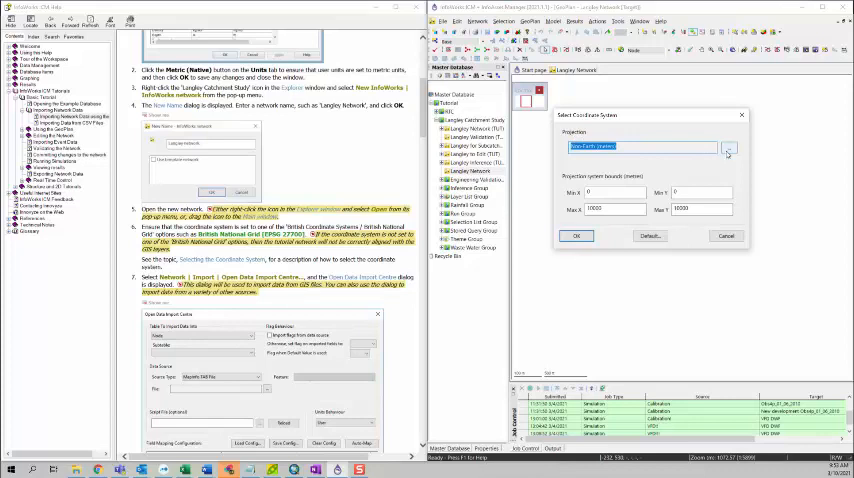
pyautogui.click(728, 148)
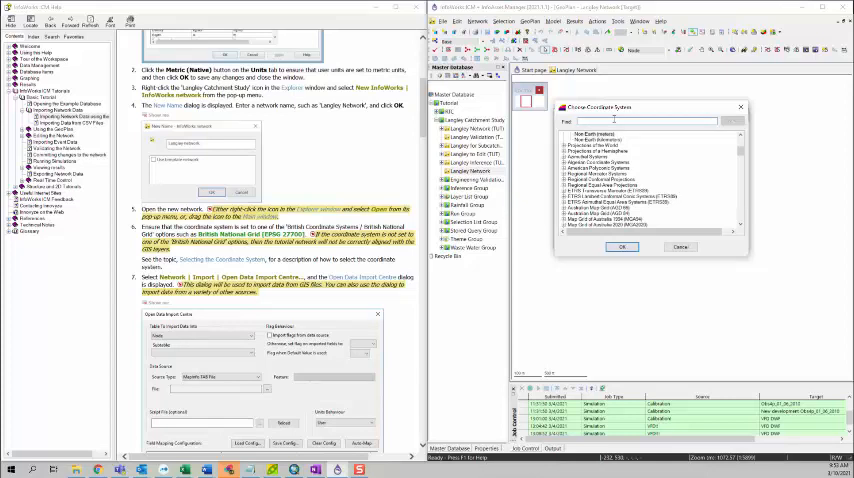
pyautogui.write('british')
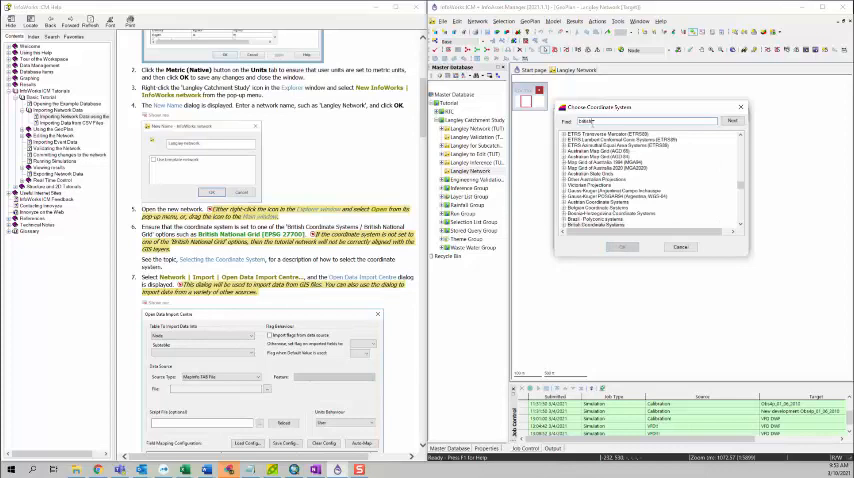
pyautogui.scroll(-3)
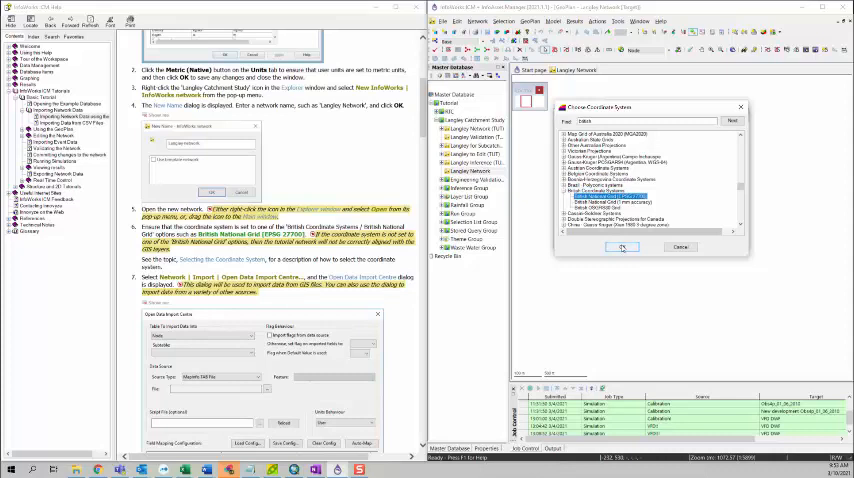
pyautogui.click(622, 248)
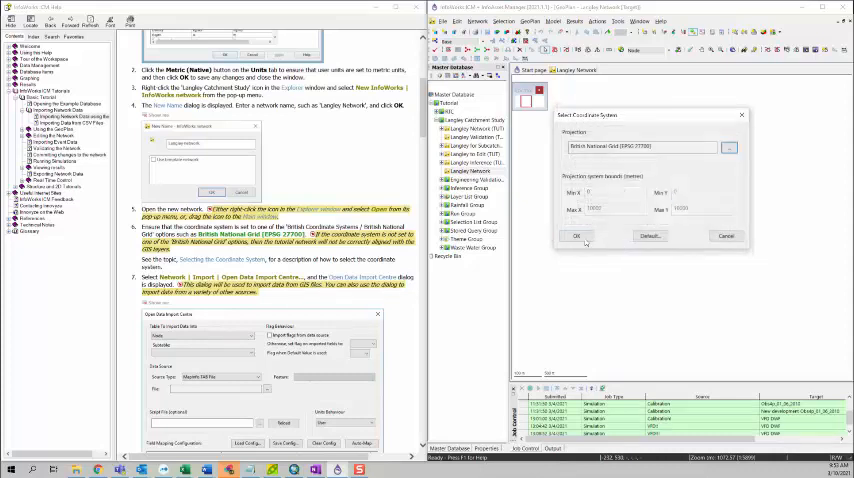
pyautogui.click(576, 236)
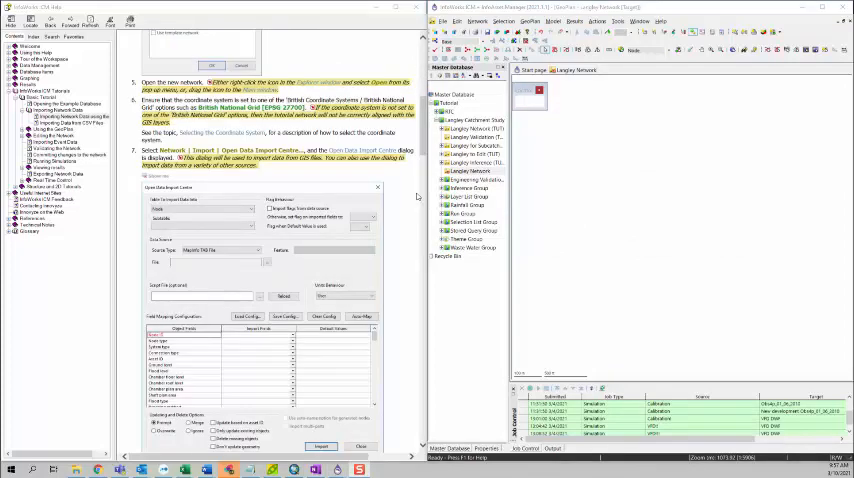
pyautogui.moveTo(334, 170)
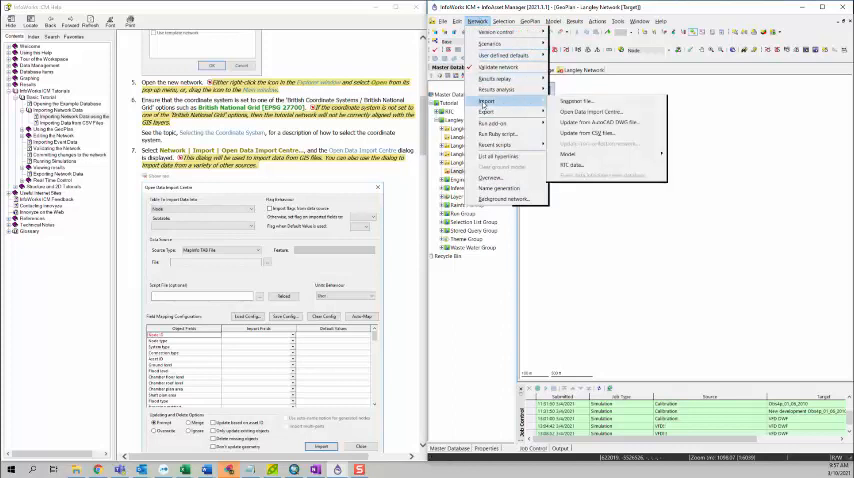
pyautogui.moveTo(590, 112)
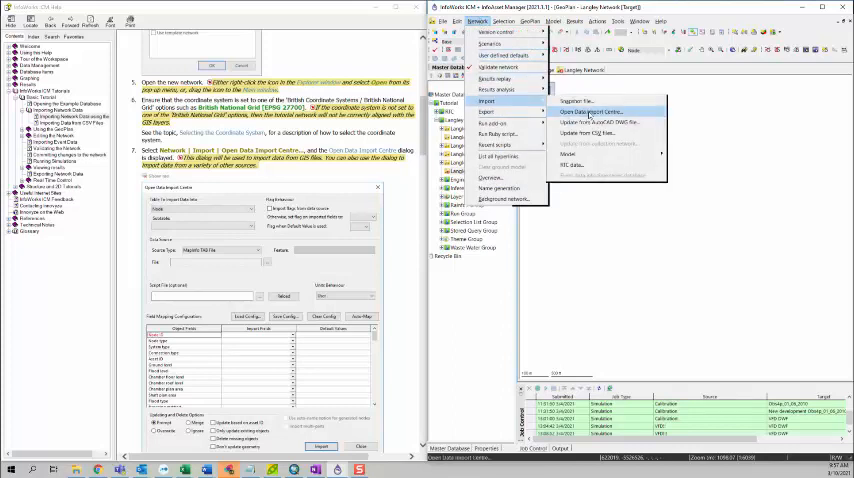
# Step: Bring up the Open Data Import Centre and start browsing for a source file
pyautogui.click(592, 112)
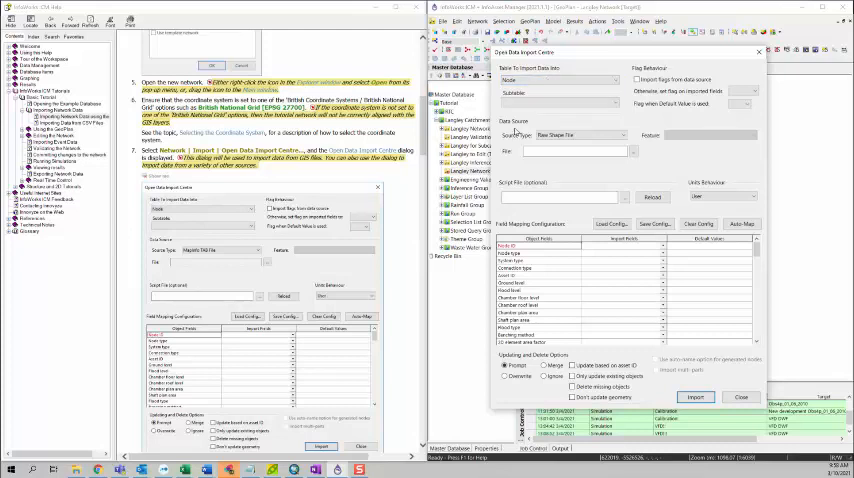
pyautogui.click(628, 136)
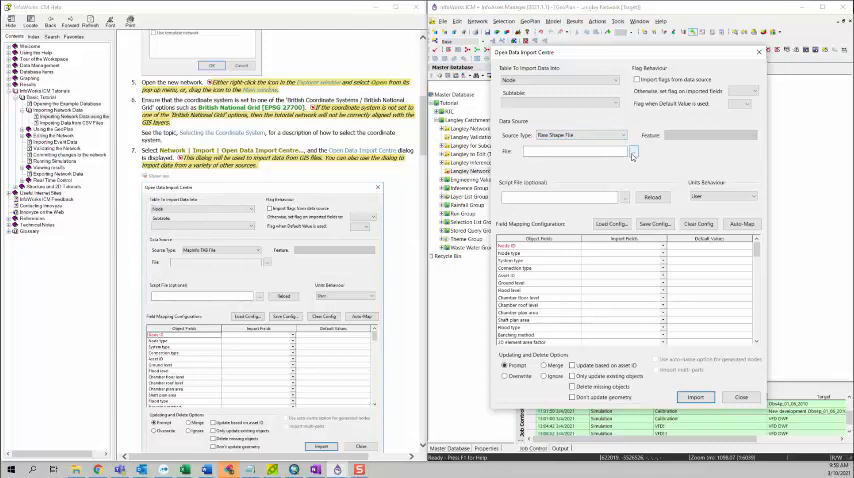
pyautogui.click(632, 152)
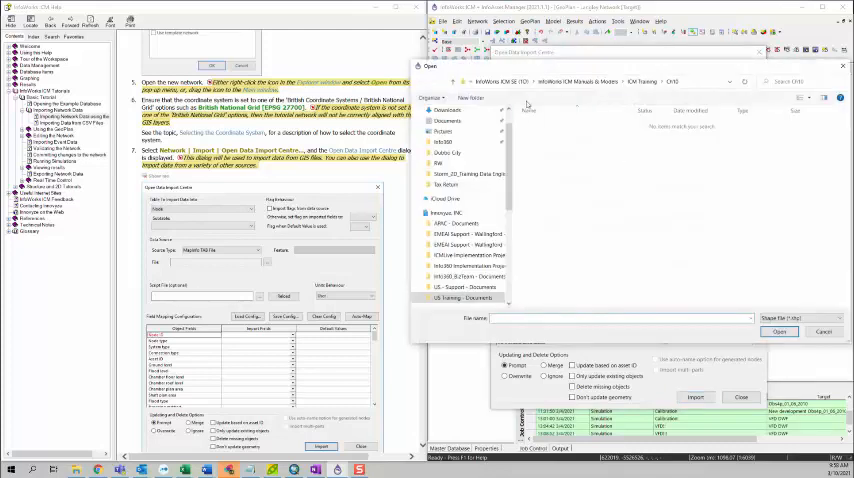
# Step: Navigate to the project's import folder and select the node shapefile as the source
pyautogui.click(448, 138)
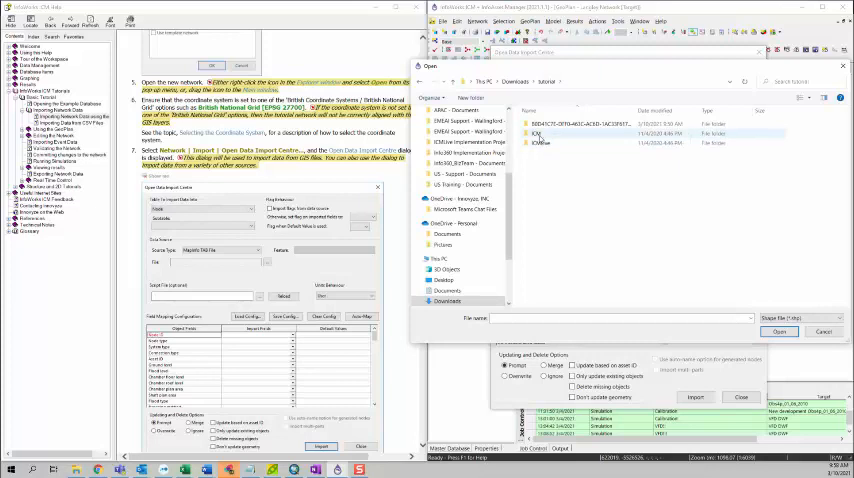
pyautogui.doubleClick(538, 134)
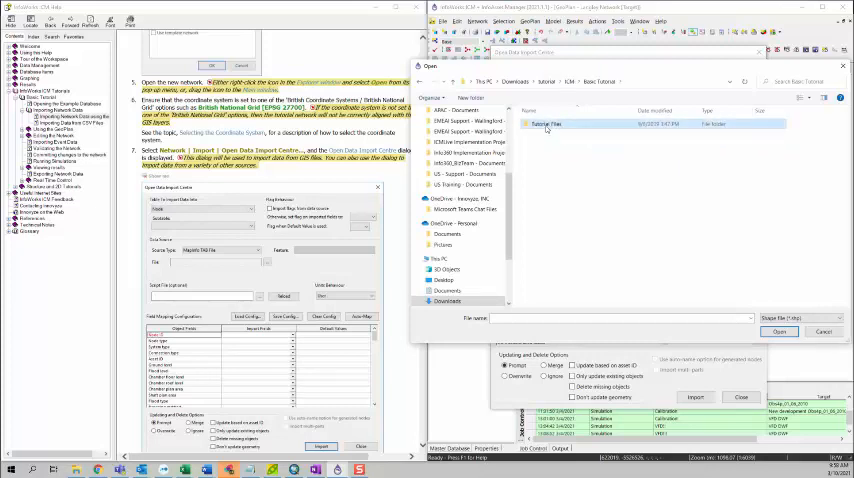
pyautogui.doubleClick(544, 124)
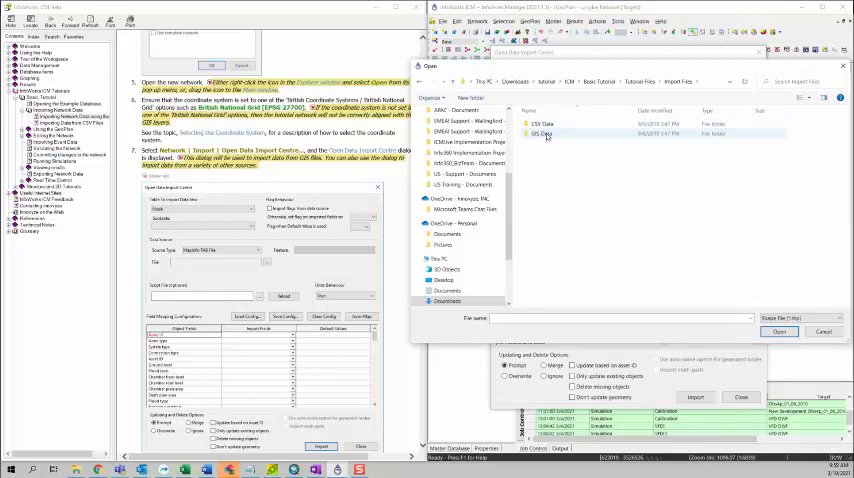
pyautogui.doubleClick(544, 134)
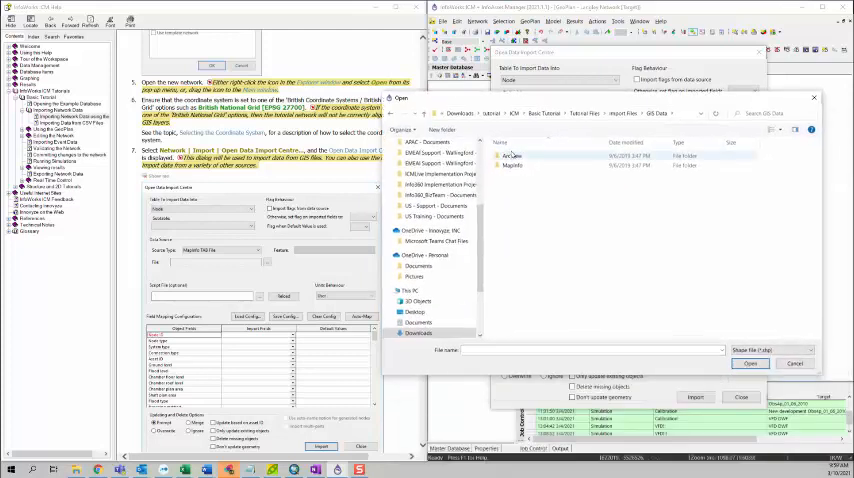
pyautogui.doubleClick(516, 156)
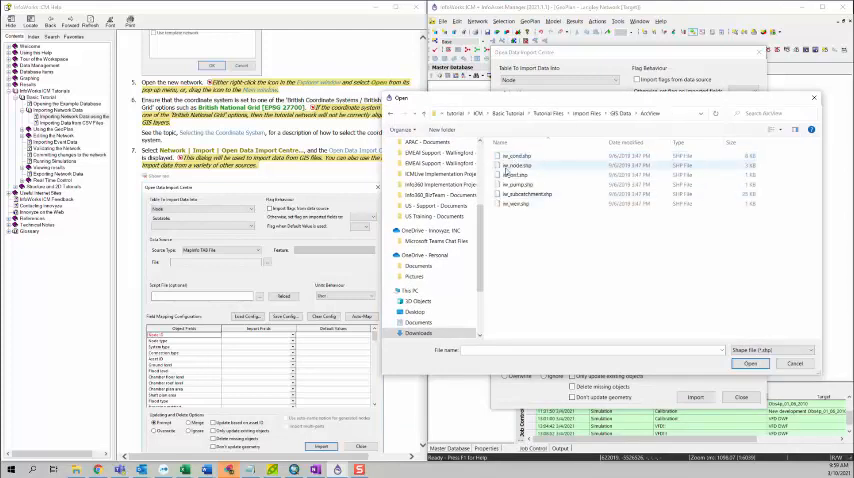
pyautogui.moveTo(514, 166)
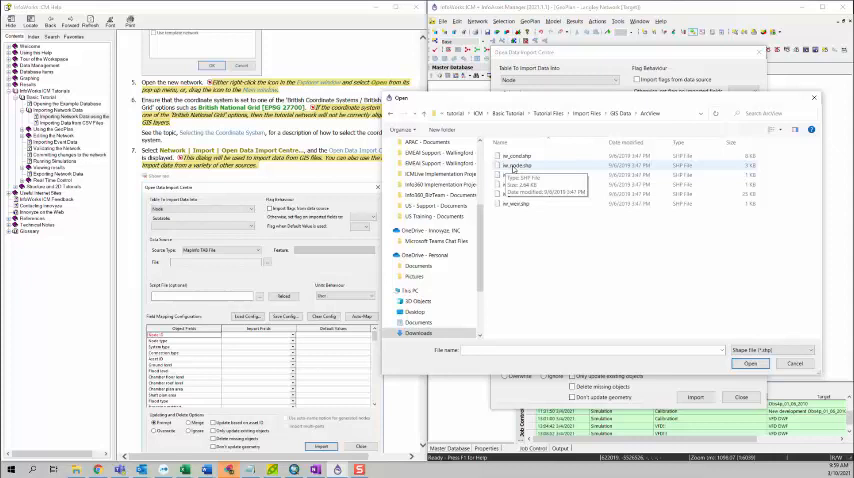
pyautogui.click(748, 364)
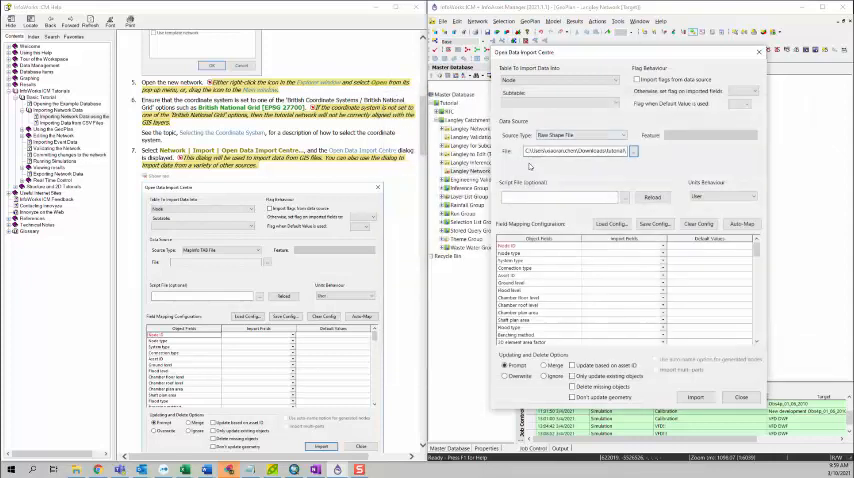
# Step: Auto-map the shapefile's columns to the node fields in the mapping table
pyautogui.scroll(-3)
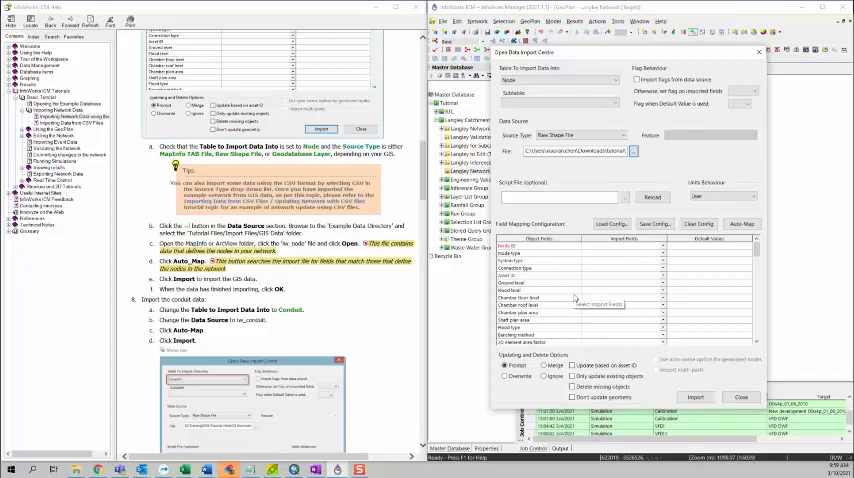
pyautogui.click(742, 224)
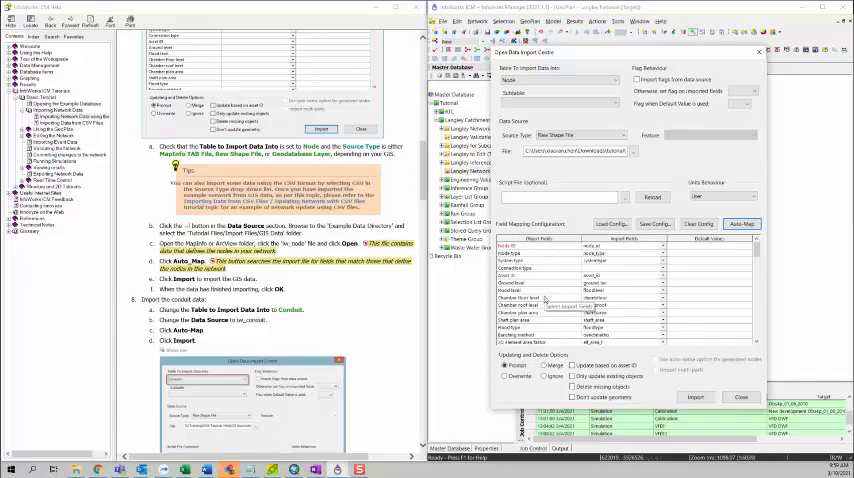
pyautogui.moveTo(650, 270)
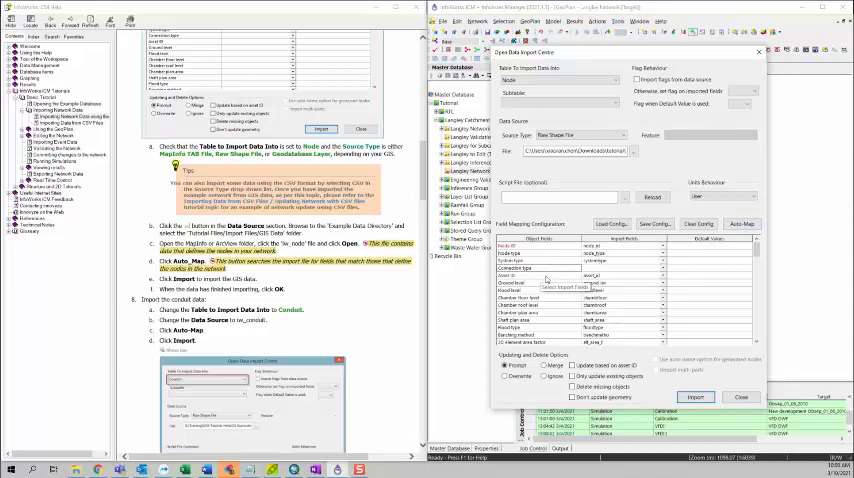
pyautogui.moveTo(600, 348)
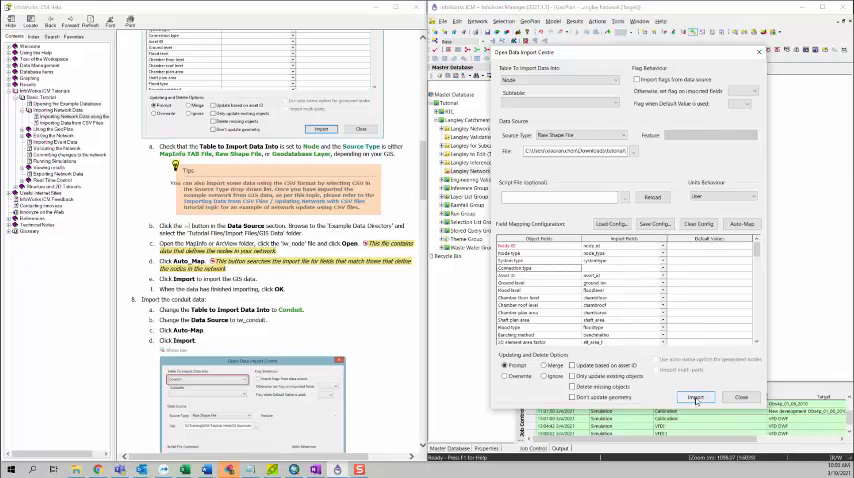
# Step: Run the node import and dismiss the completion message
pyautogui.click(696, 396)
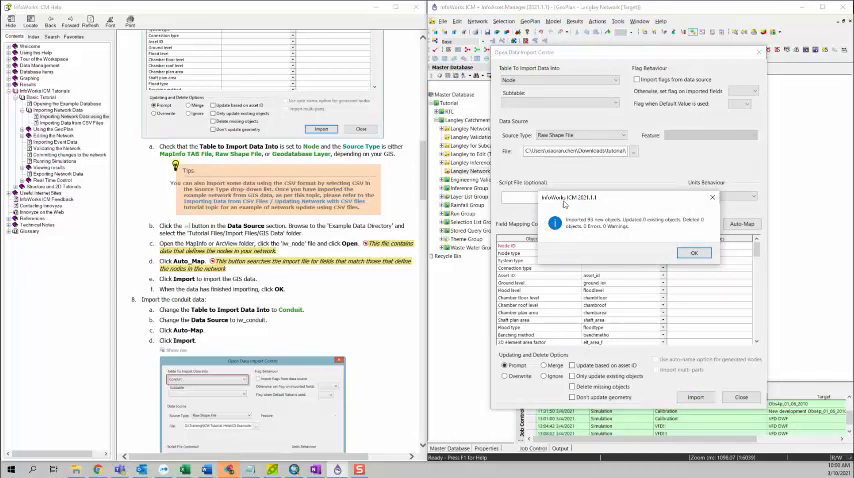
pyautogui.click(694, 252)
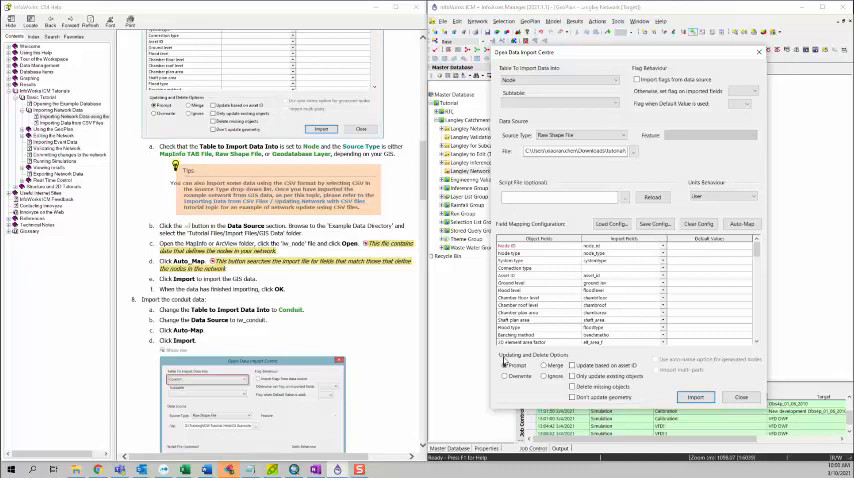
pyautogui.click(576, 364)
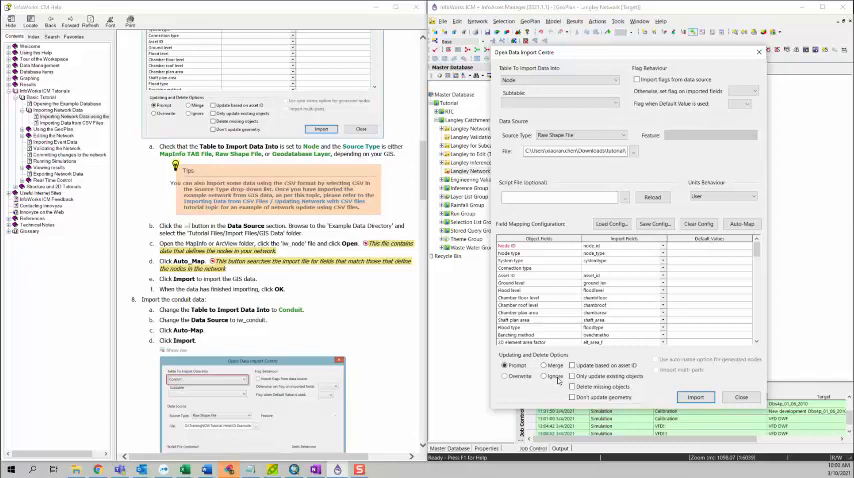
pyautogui.moveTo(644, 362)
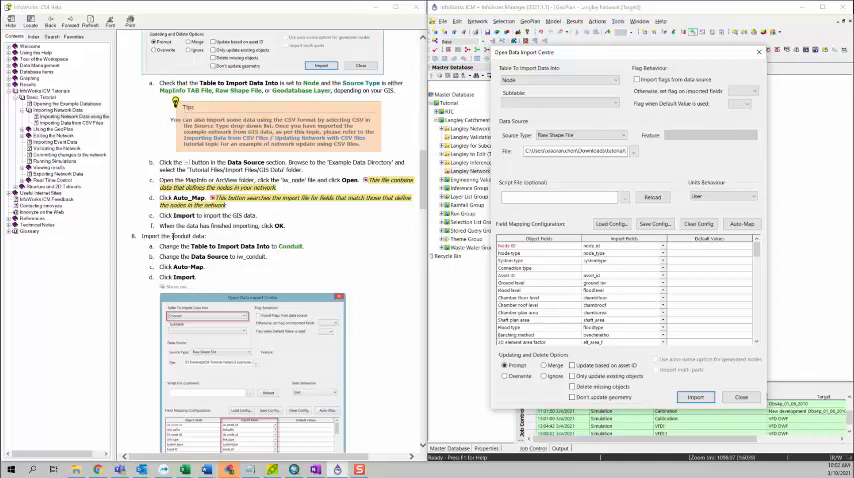
pyautogui.moveTo(404, 110)
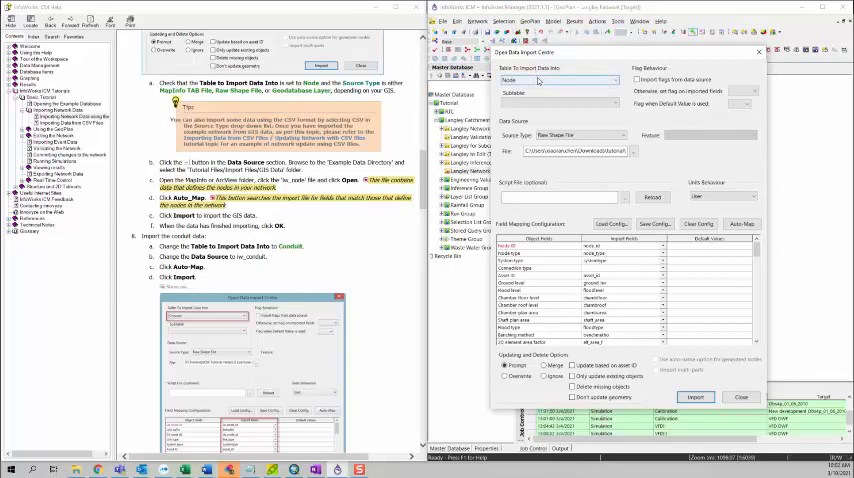
# Step: Import the conduit shapefile into its destination table and dismiss the completion message
pyautogui.click(560, 80)
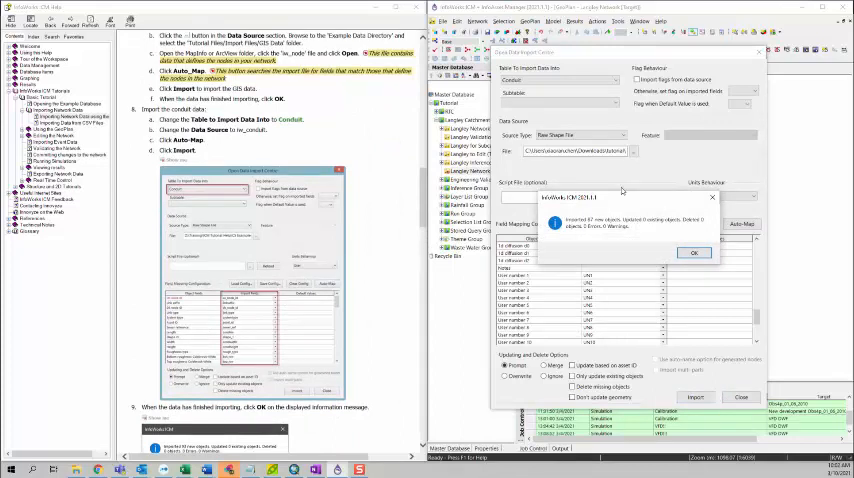
pyautogui.click(692, 252)
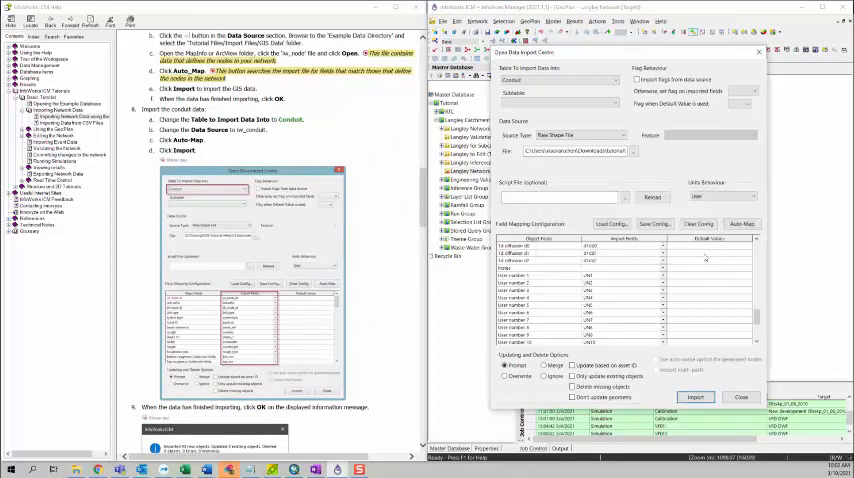
pyautogui.scroll(-3)
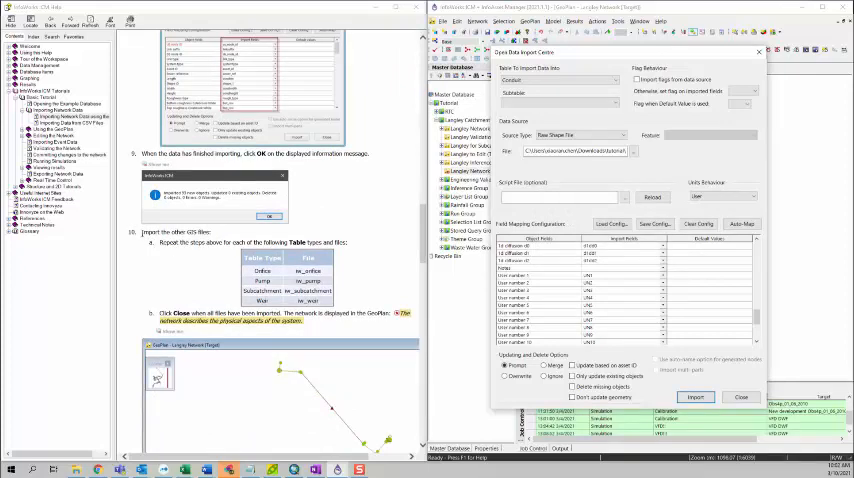
pyautogui.moveTo(604, 182)
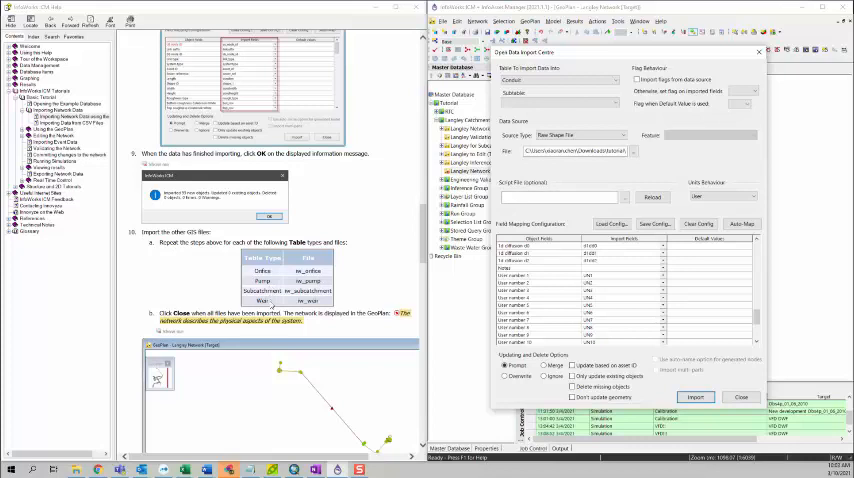
# Step: Select the next destination table in Table to Import Data Into for the following GIS layer
pyautogui.click(610, 80)
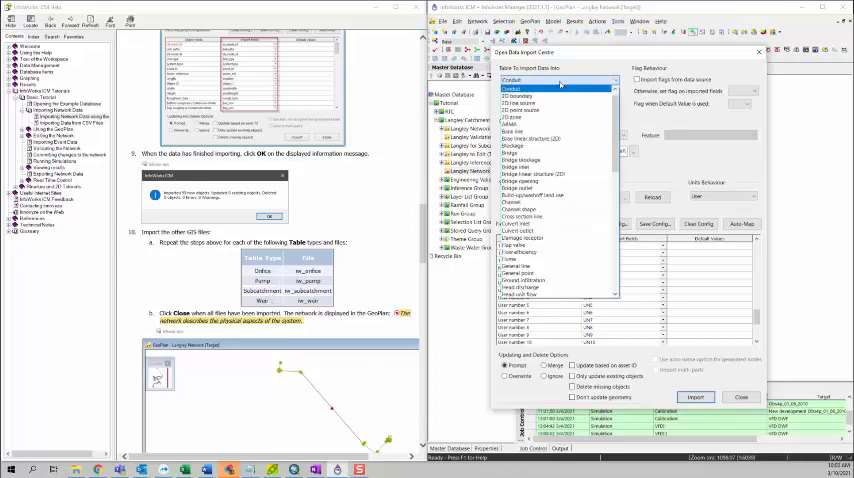
pyautogui.scroll(-3)
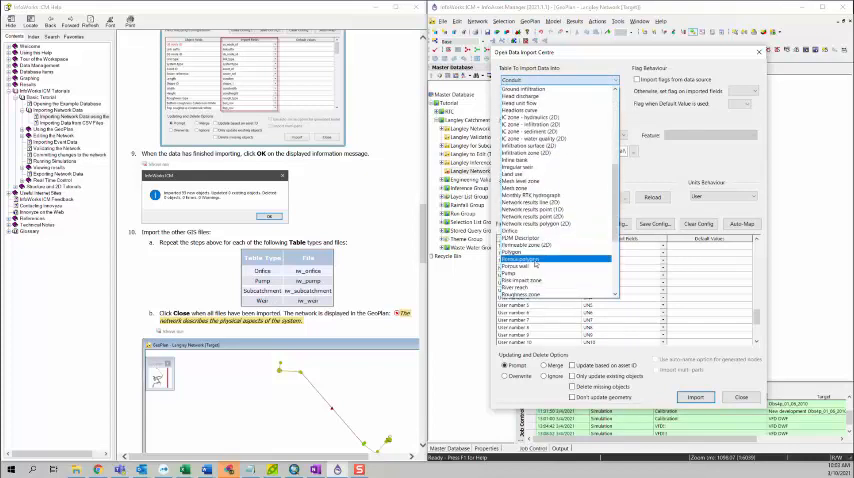
pyautogui.scroll(-3)
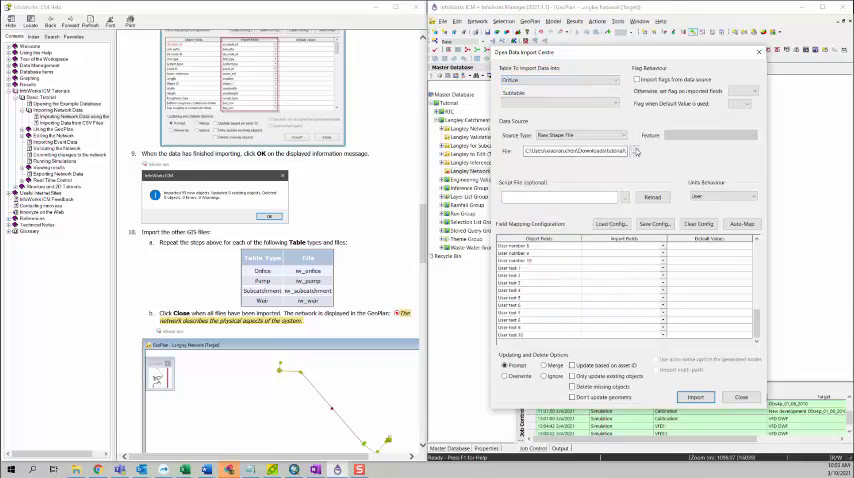
pyautogui.click(636, 152)
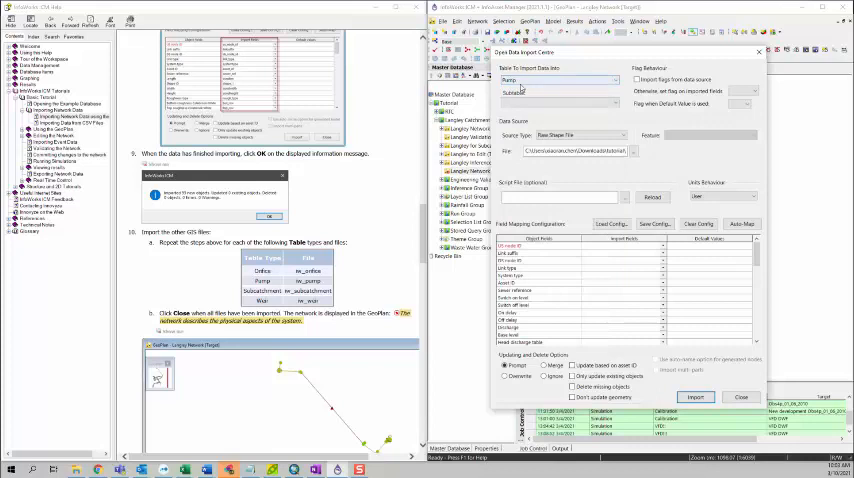
# Step: Choose the shapefile, auto-map its fields, and select the next target network table
pyautogui.click(632, 152)
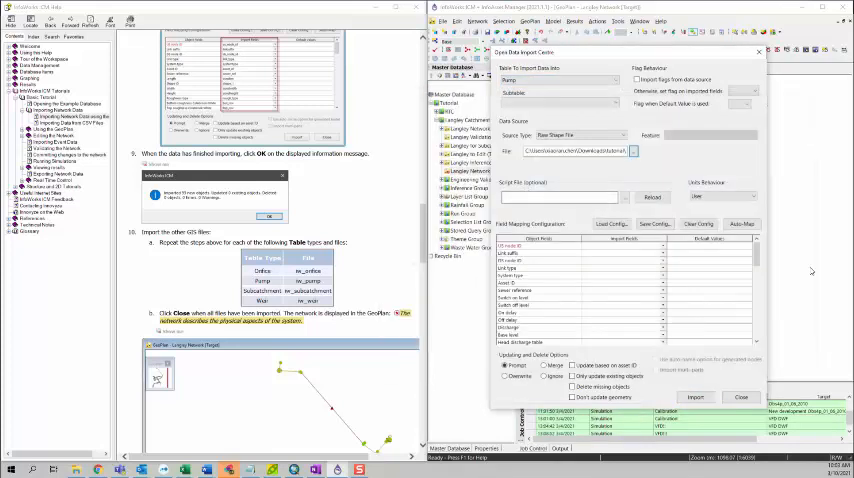
pyautogui.click(740, 224)
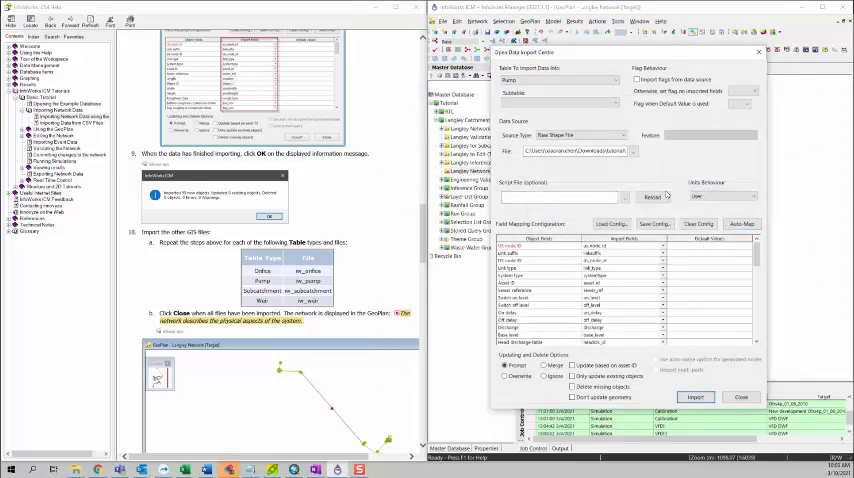
pyautogui.click(612, 80)
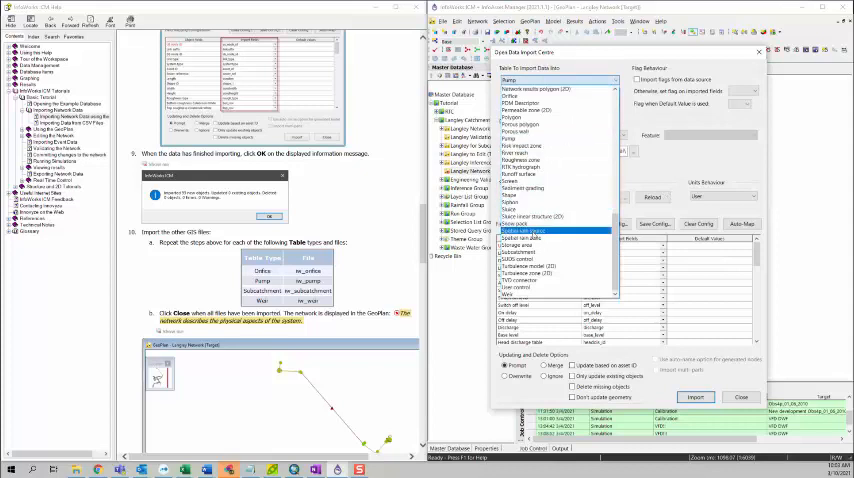
pyautogui.click(552, 252)
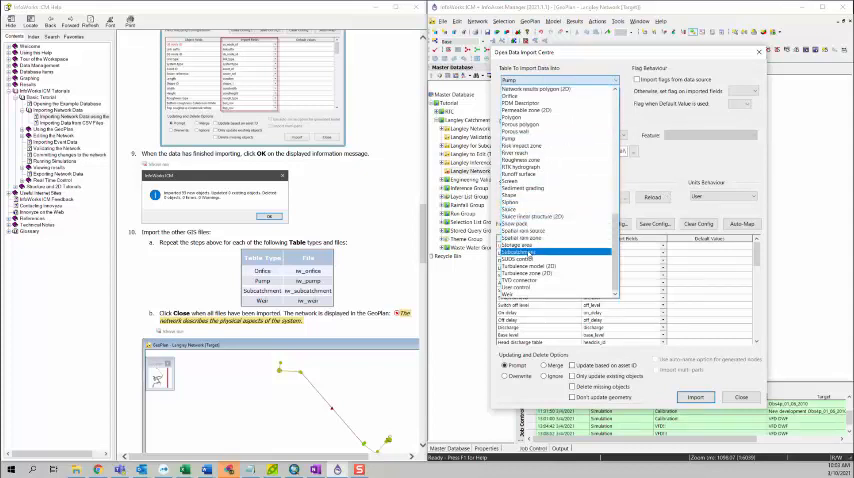
pyautogui.click(548, 252)
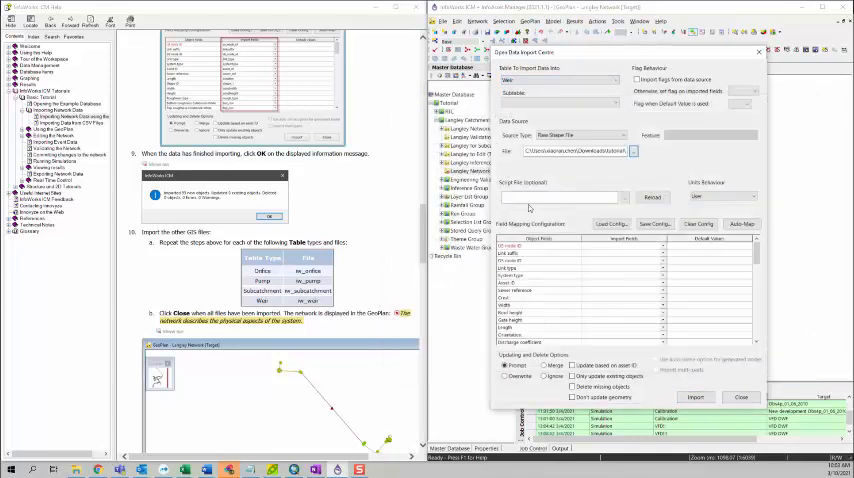
# Step: Auto-map the fields, run the shapefile import and acknowledge the completion message
pyautogui.click(742, 224)
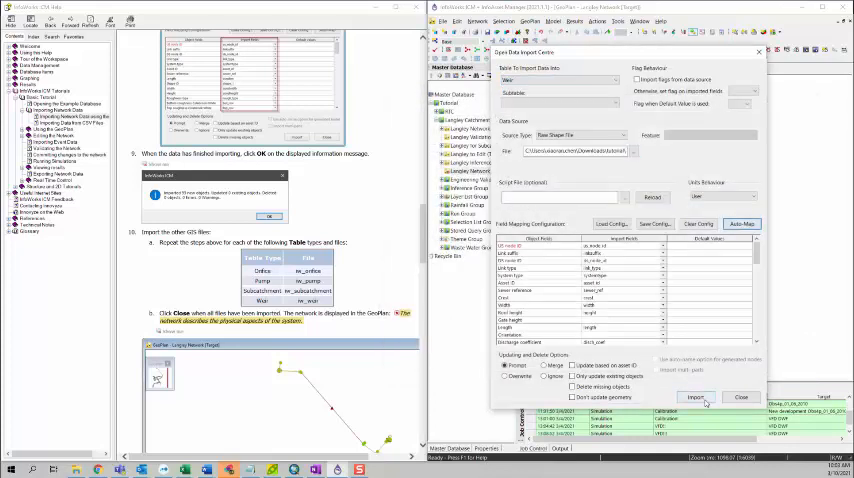
pyautogui.click(696, 396)
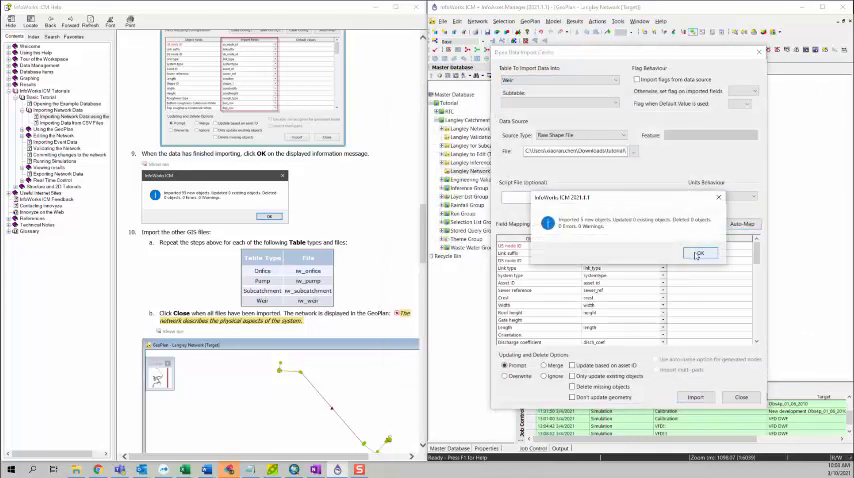
pyautogui.click(700, 252)
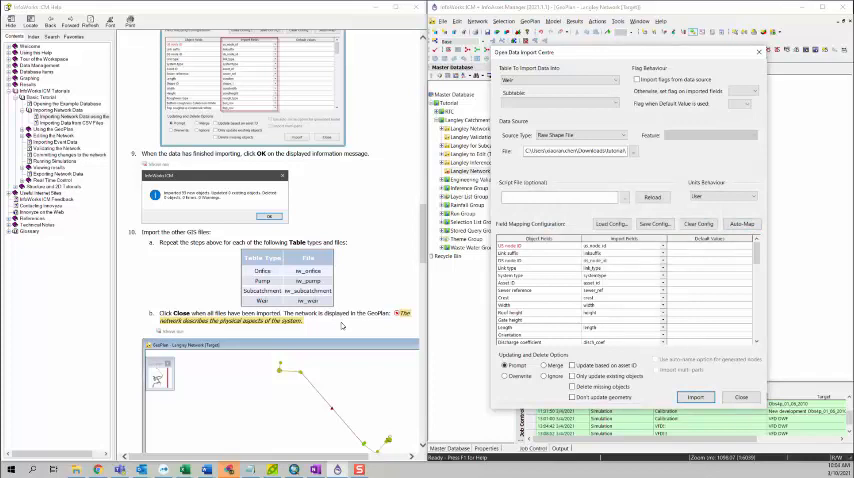
# Step: Close the Open Data Import Centre so the Langley nodes and conduits show in the GeoPlan
pyautogui.scroll(-3)
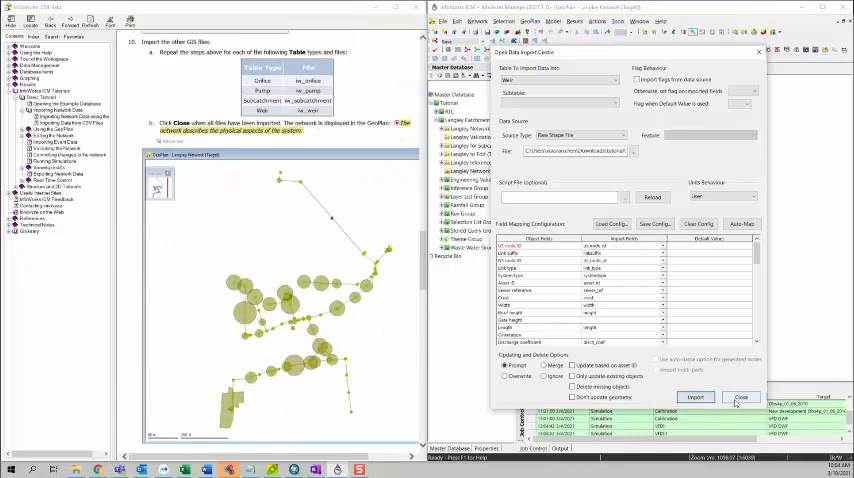
pyautogui.click(696, 396)
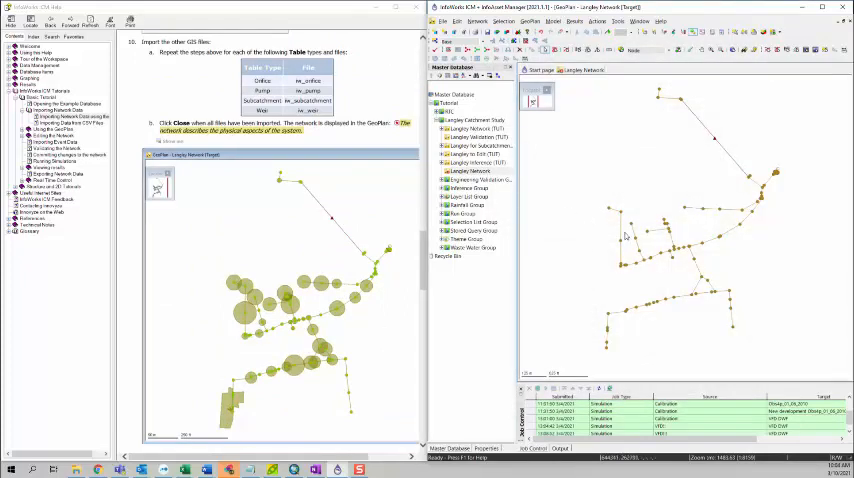
pyautogui.moveTo(604, 280)
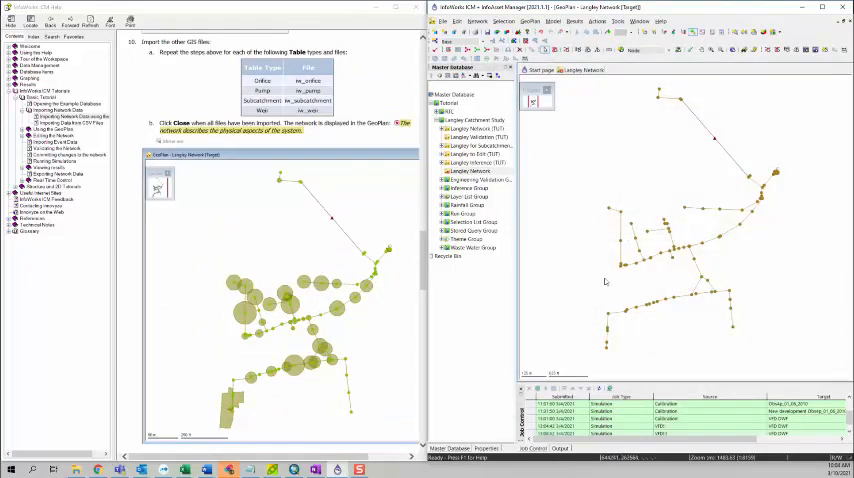
pyautogui.moveTo(548, 310)
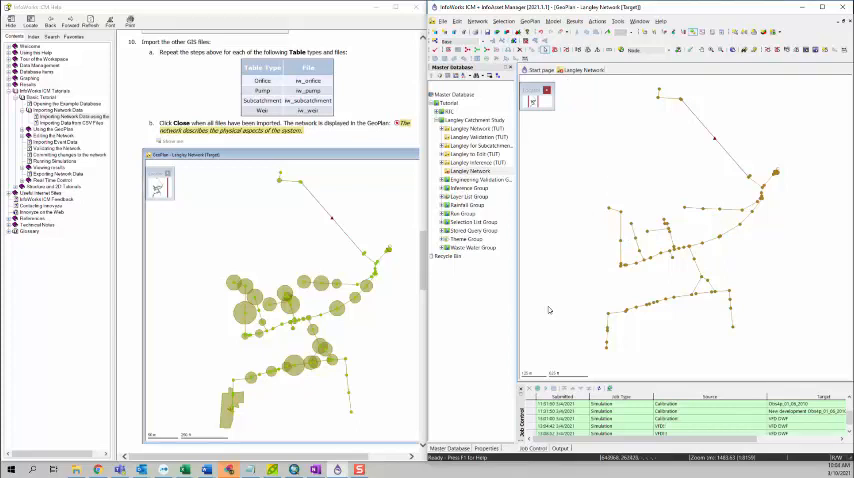
pyautogui.moveTo(640, 316)
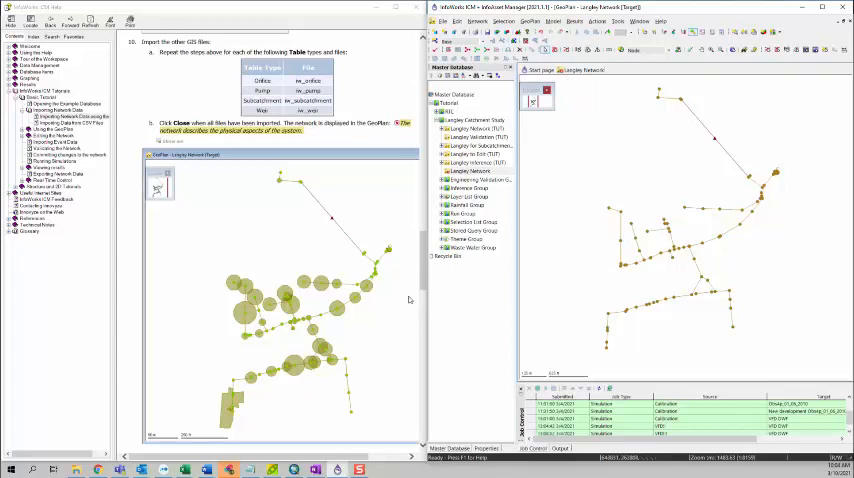
pyautogui.moveTo(636, 288)
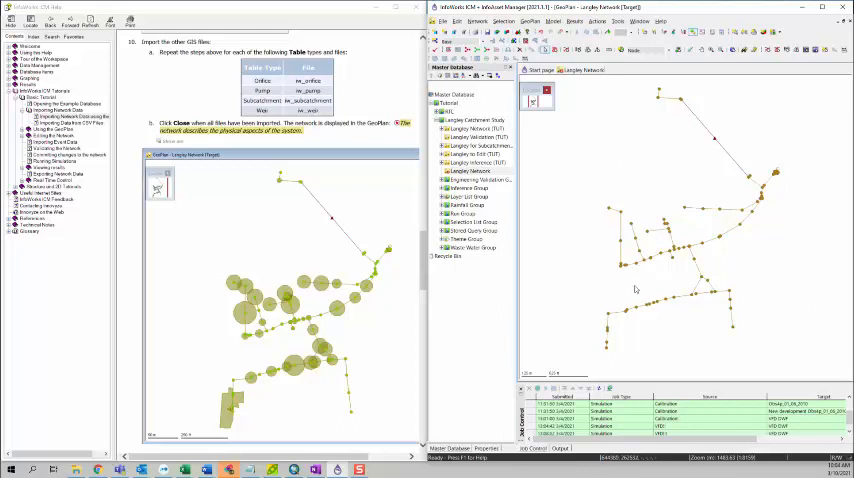
pyautogui.moveTo(384, 330)
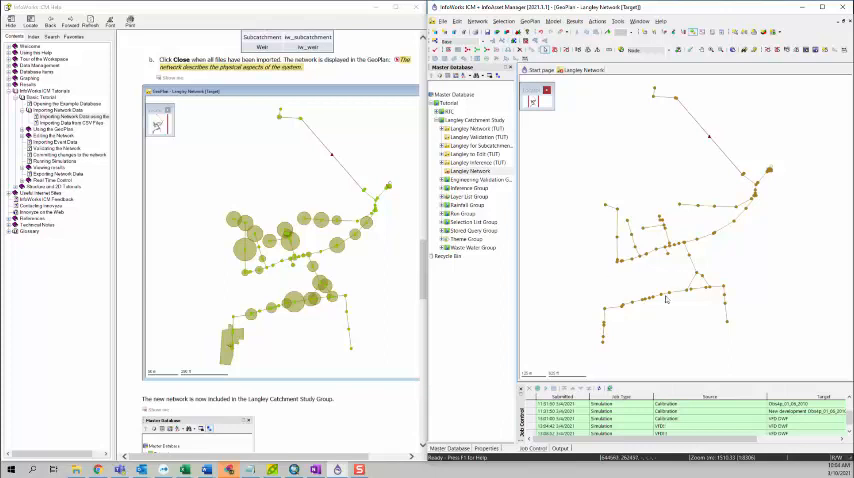
pyautogui.scroll(3)
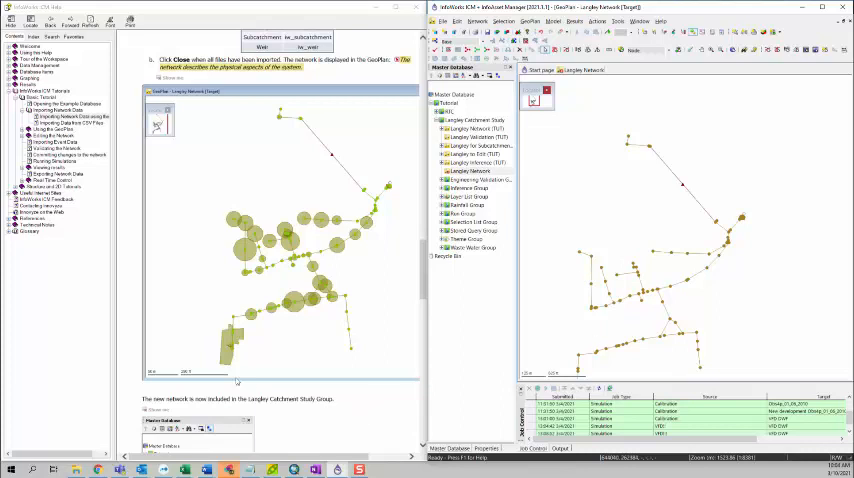
pyautogui.scroll(-3)
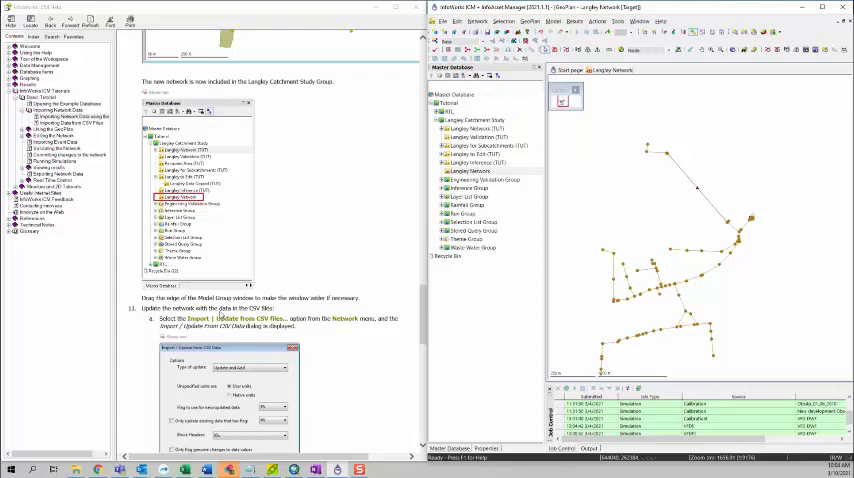
pyautogui.scroll(-3)
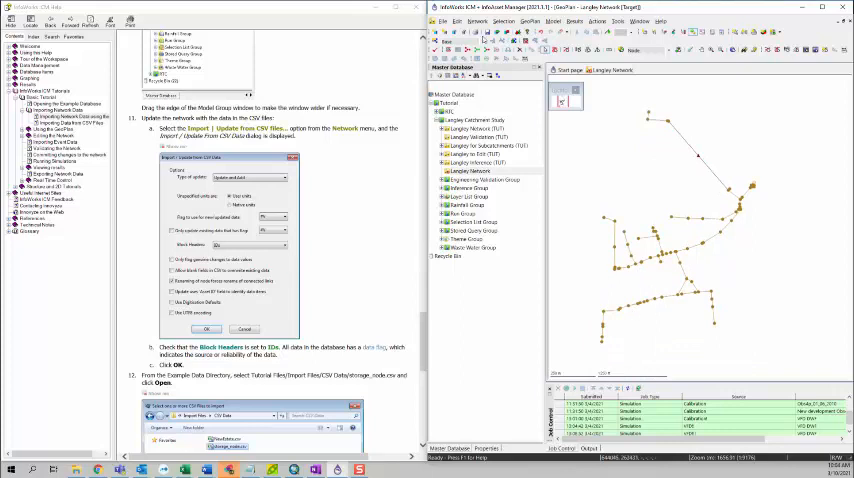
# Step: Briefly reopen the import centre from the Network menu, then return to the Network import options
pyautogui.click(478, 20)
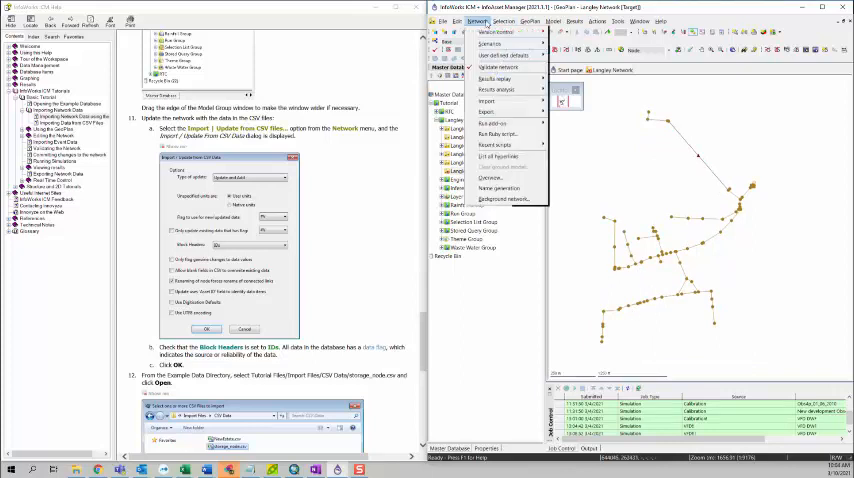
pyautogui.click(488, 100)
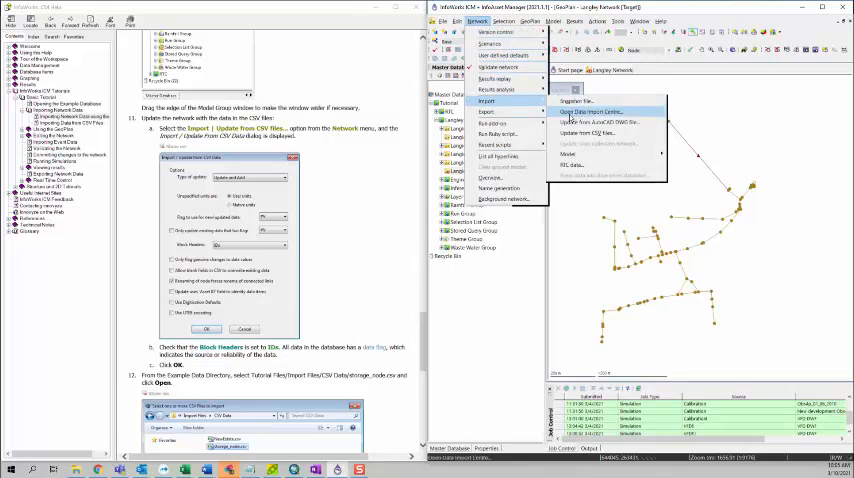
pyautogui.click(588, 112)
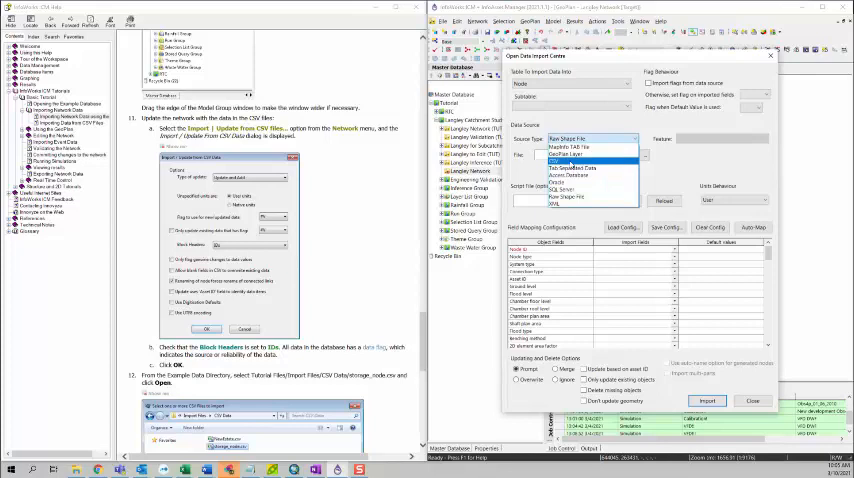
pyautogui.click(556, 160)
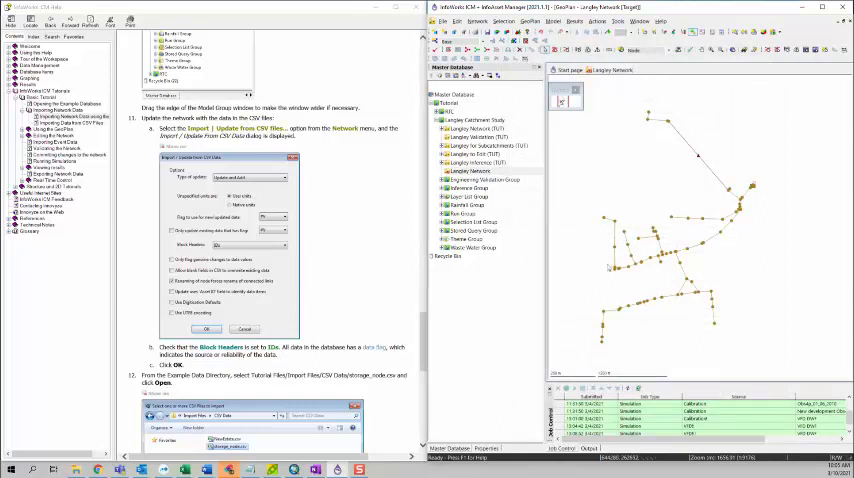
pyautogui.moveTo(614, 216)
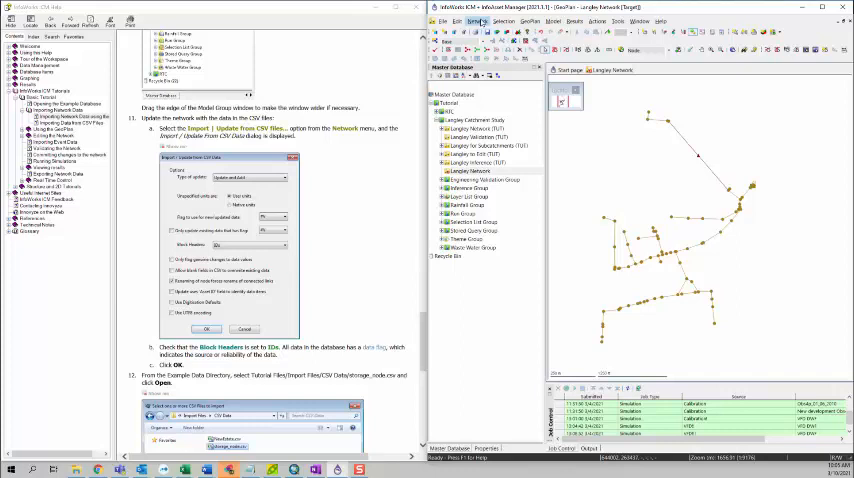
pyautogui.click(478, 20)
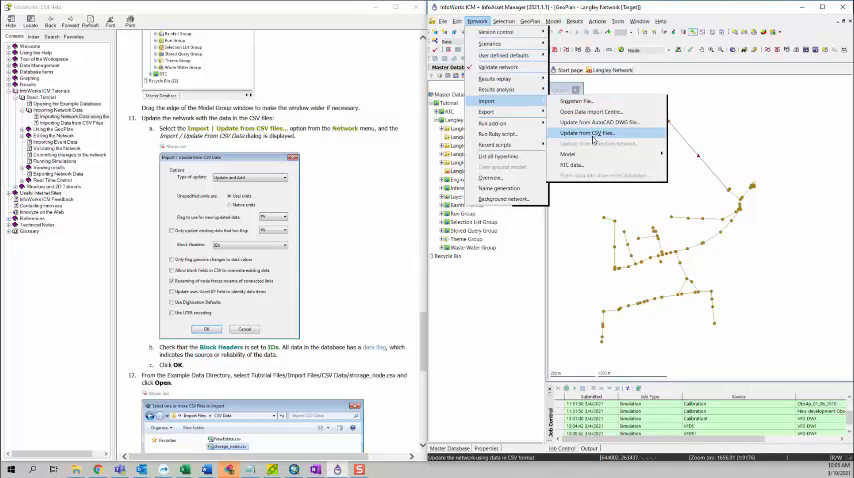
# Step: Start Update from CSV files, set the update import type and units, and browse for the config file
pyautogui.click(592, 132)
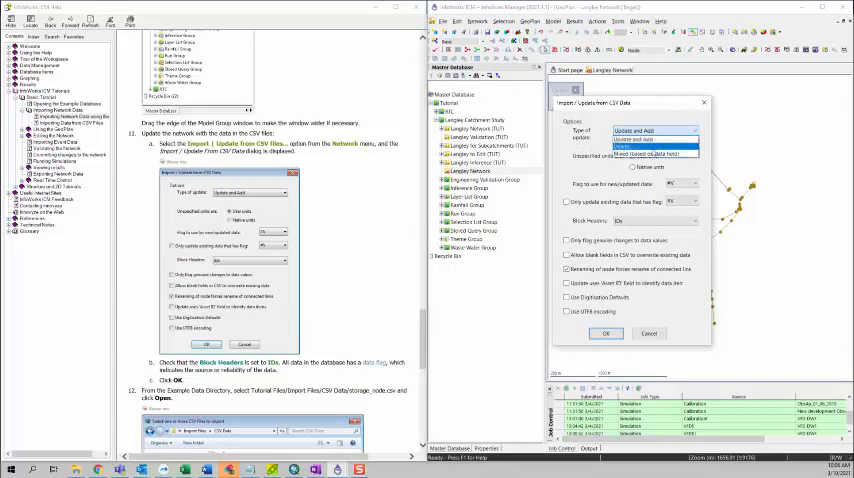
pyautogui.click(650, 140)
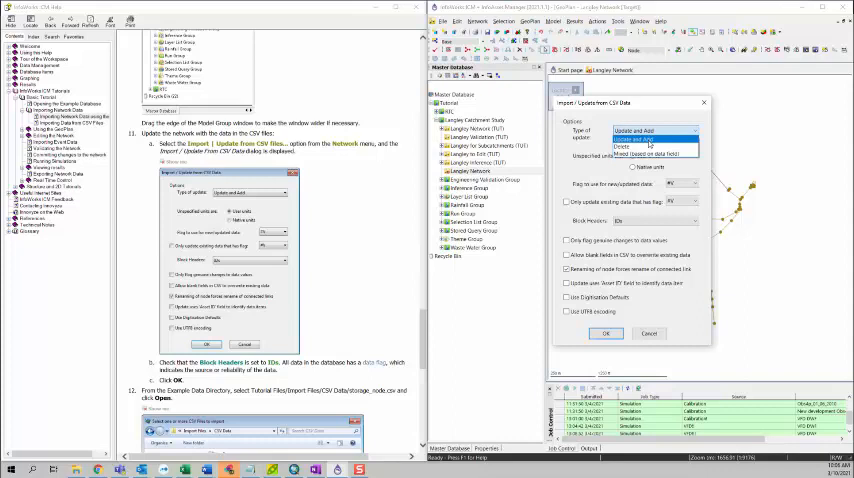
pyautogui.click(632, 136)
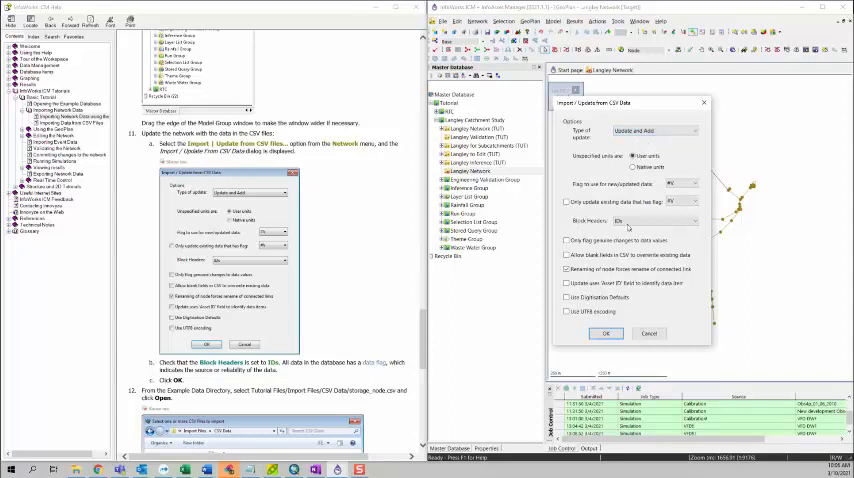
pyautogui.click(696, 220)
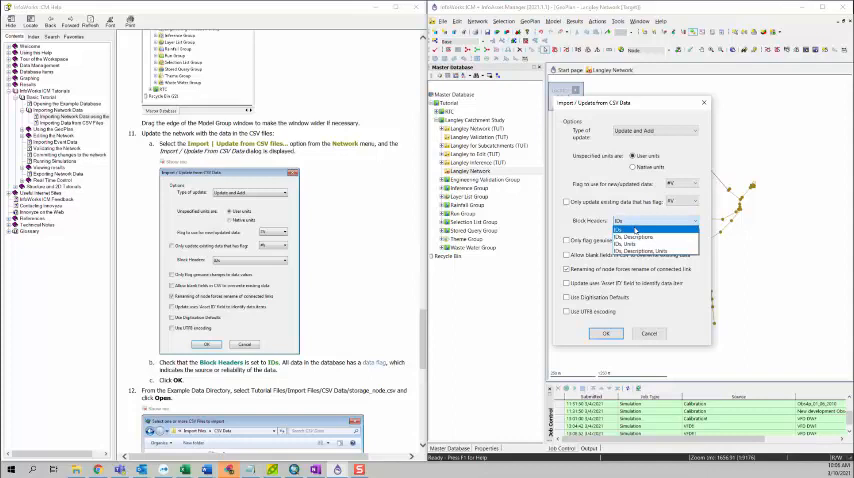
pyautogui.click(624, 228)
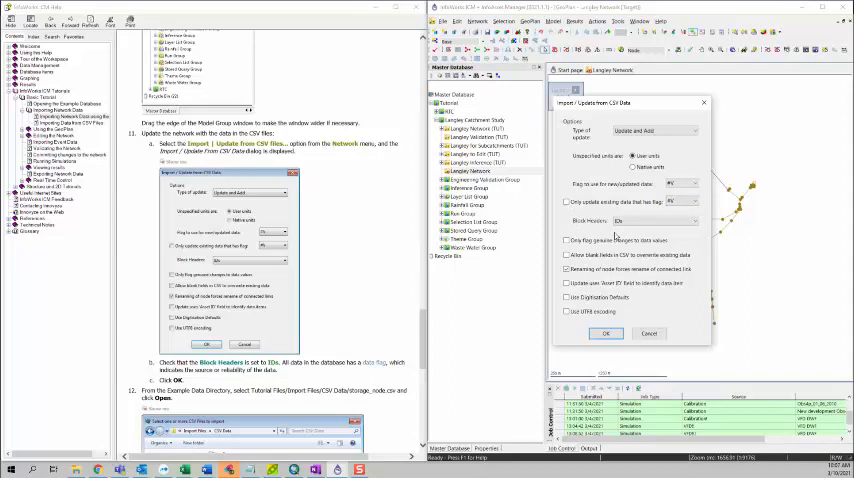
pyautogui.click(570, 240)
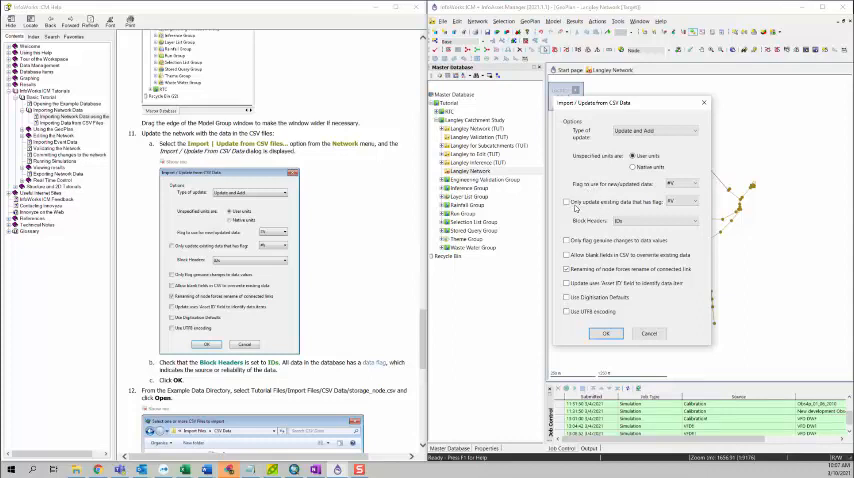
pyautogui.click(568, 202)
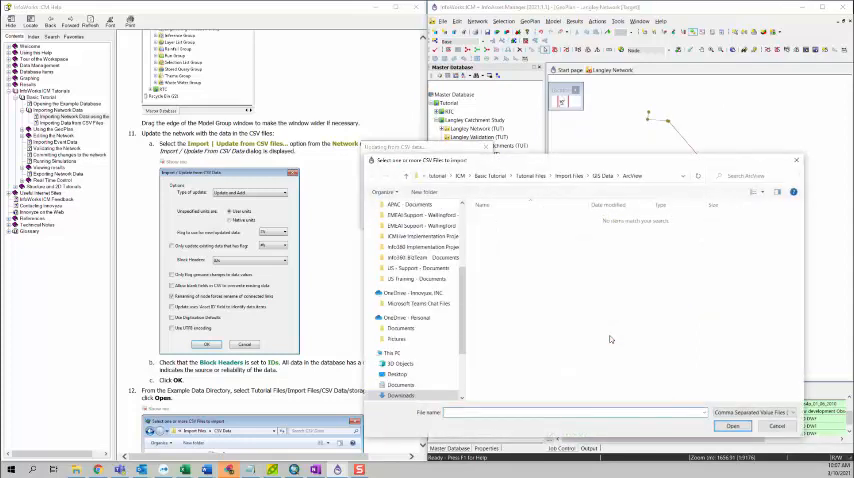
# Step: Select the CSV configuration file from the CSV folder and run the update, showing the import log
pyautogui.scroll(-3)
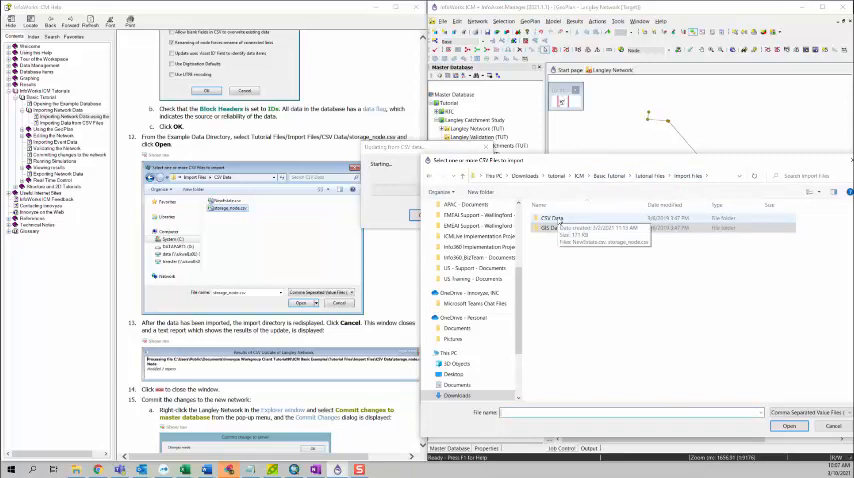
pyautogui.doubleClick(552, 218)
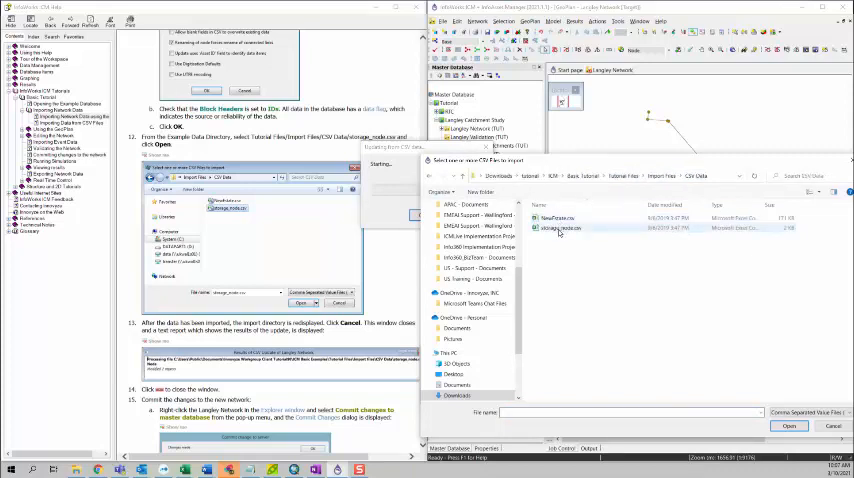
pyautogui.moveTo(560, 228)
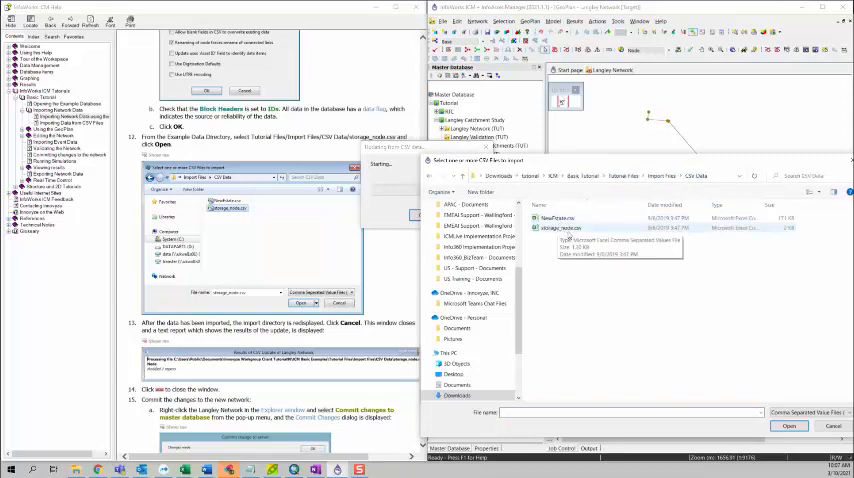
pyautogui.click(564, 228)
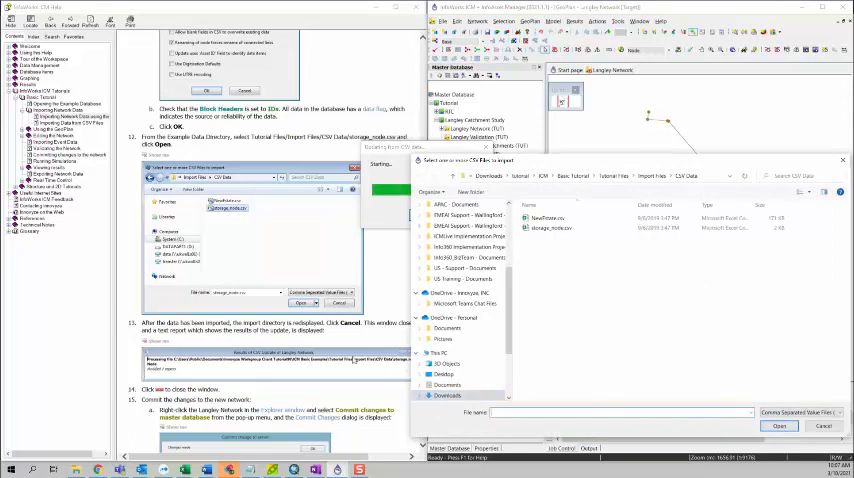
pyautogui.scroll(-3)
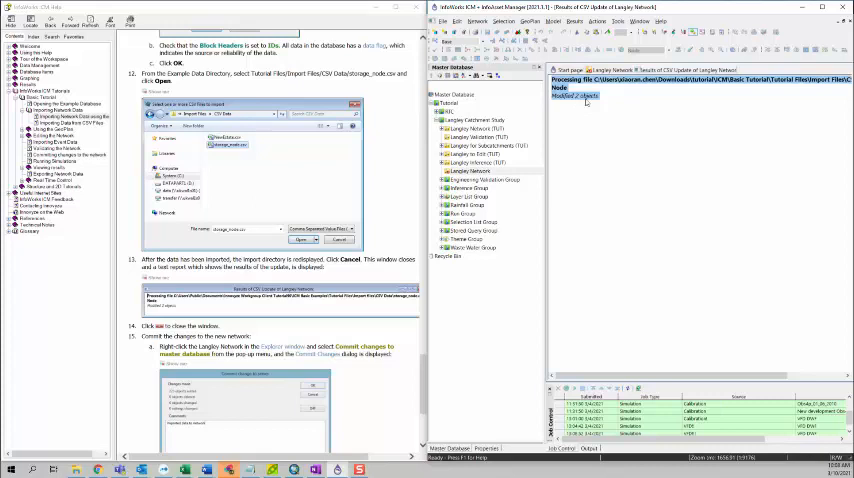
# Step: Close the import log and select Langley Network in the Explorer tree
pyautogui.rightClick(644, 68)
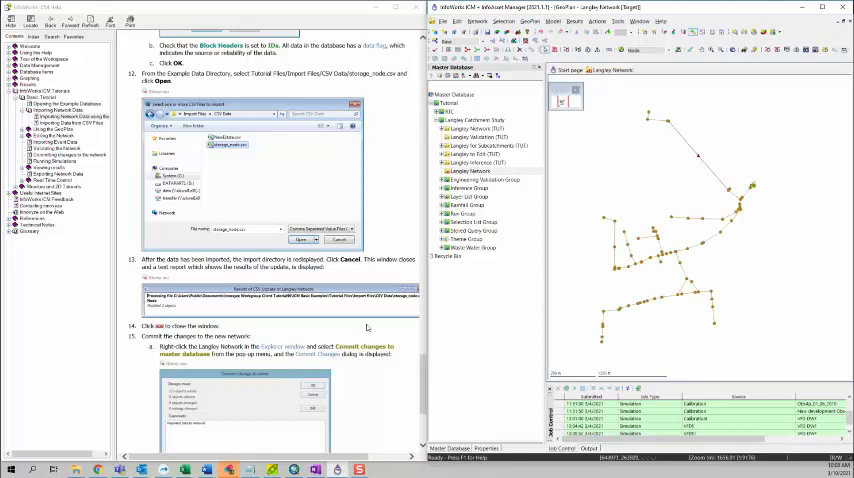
pyautogui.scroll(-3)
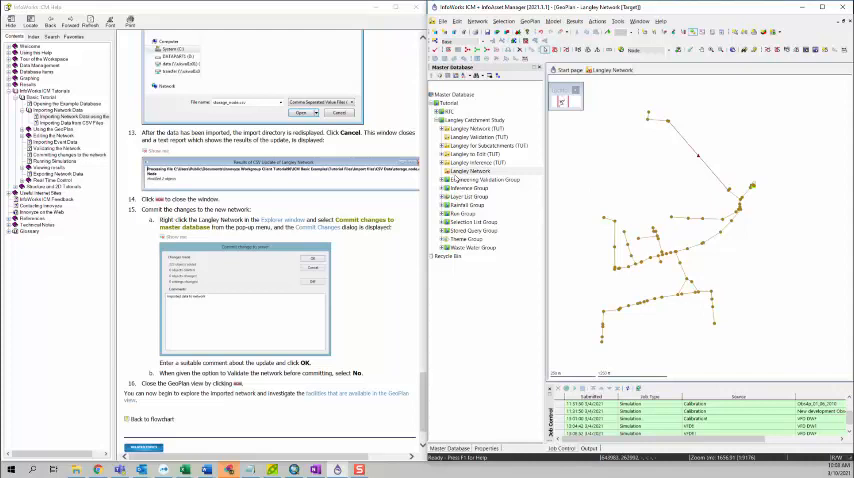
pyautogui.click(470, 172)
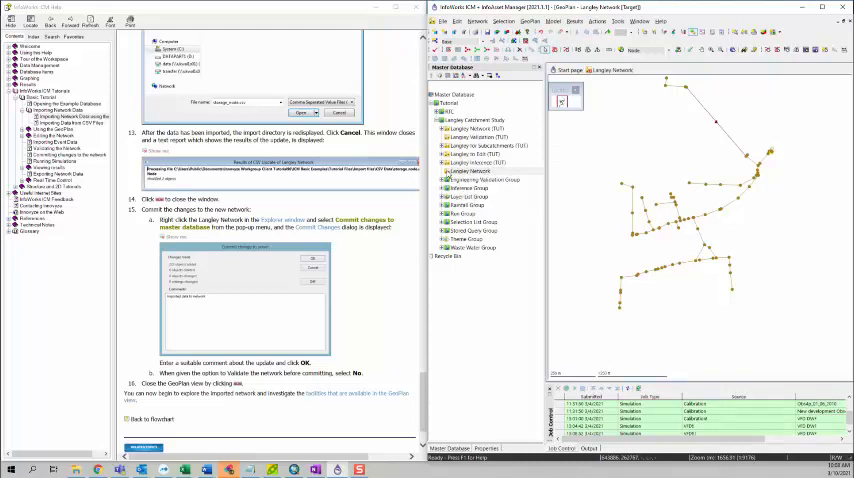
# Step: Commit Langley Network to the master database with comment 'imported data to network', declining validation
pyautogui.rightClick(478, 170)
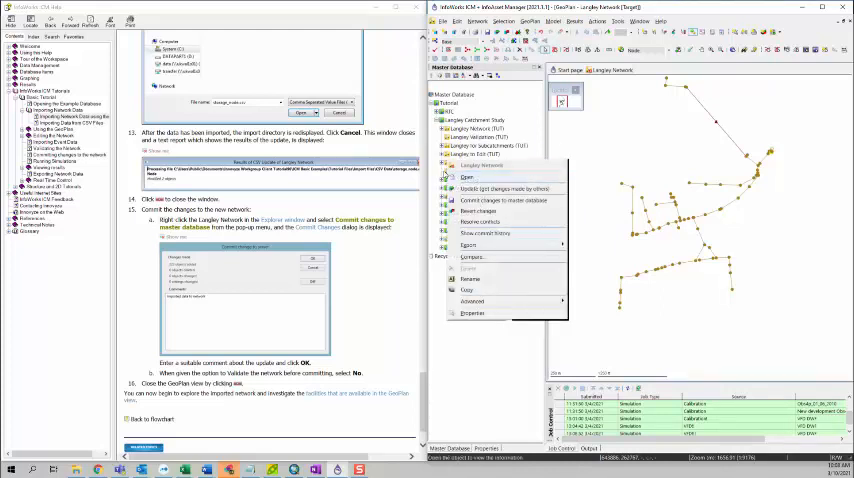
pyautogui.moveTo(500, 200)
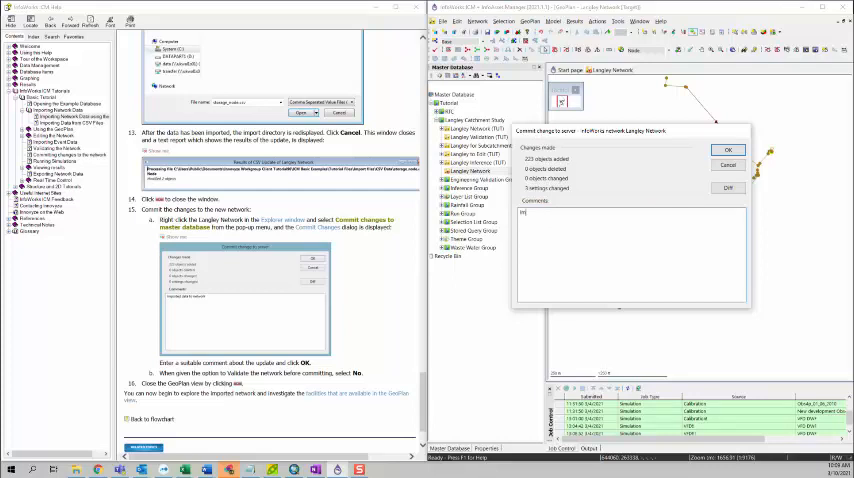
pyautogui.write('imported data')
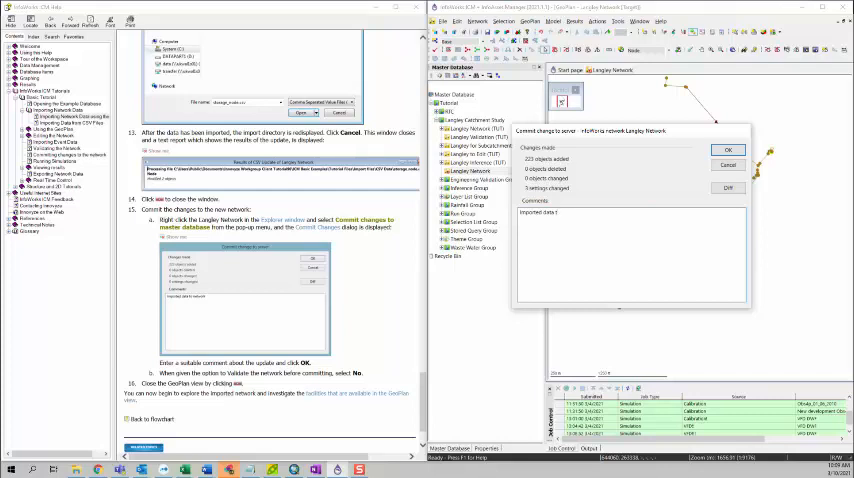
pyautogui.write('to network')
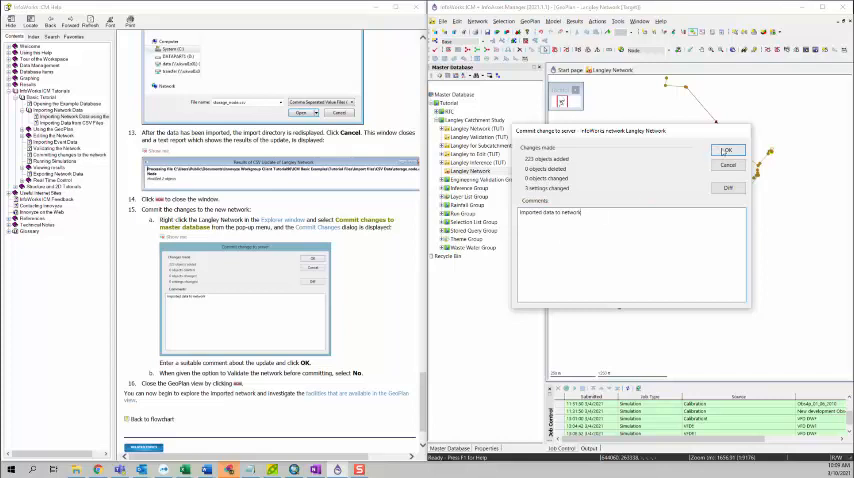
pyautogui.click(728, 152)
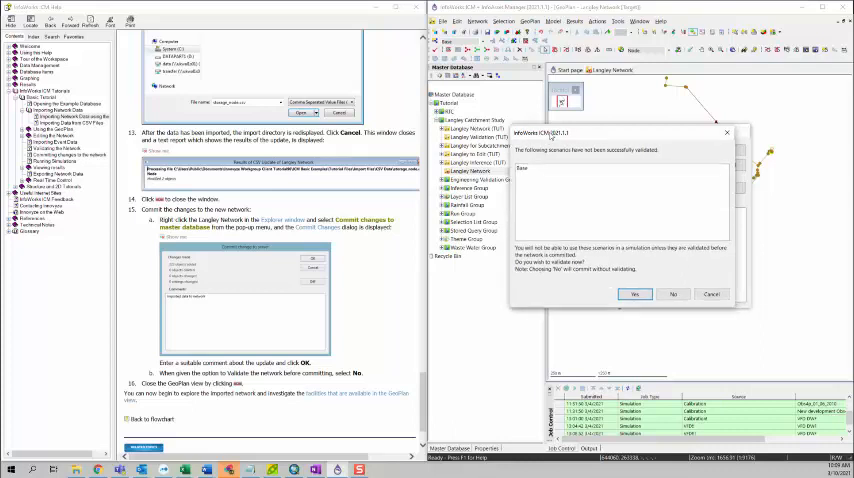
pyautogui.moveTo(630, 256)
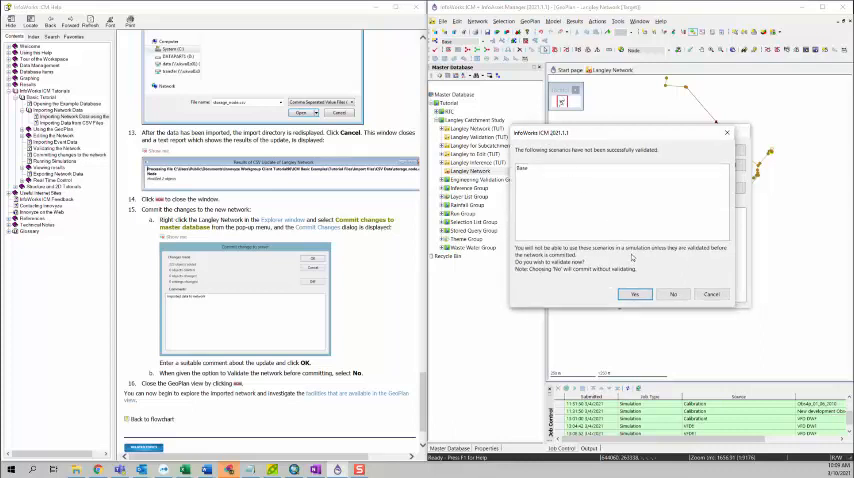
pyautogui.moveTo(588, 210)
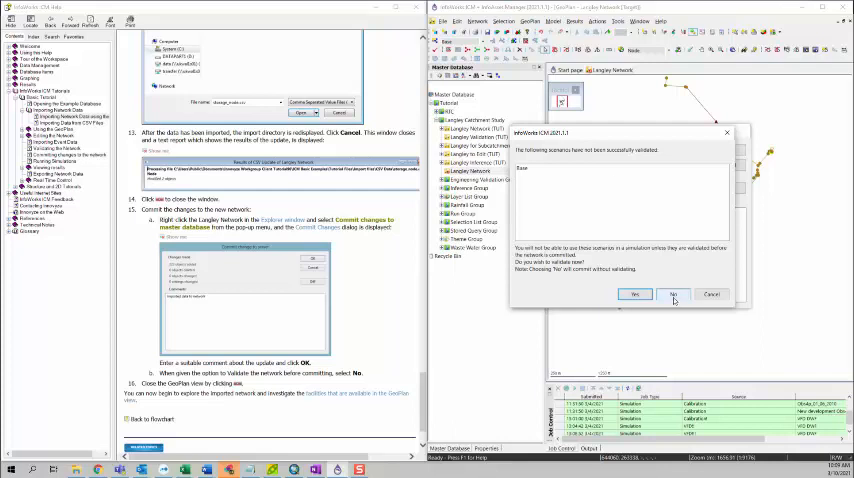
pyautogui.click(672, 294)
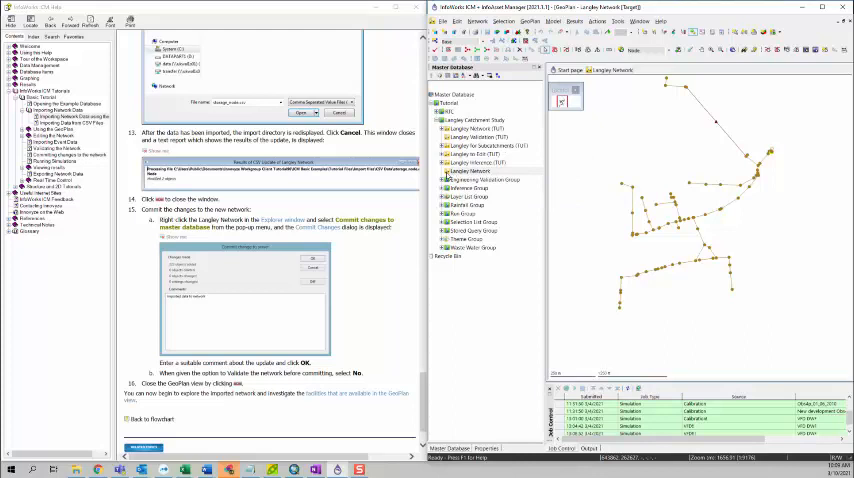
pyautogui.moveTo(474, 172)
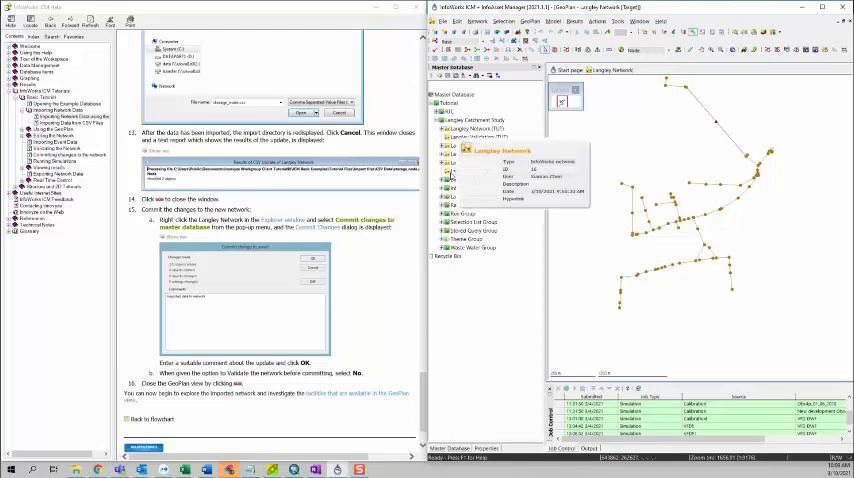